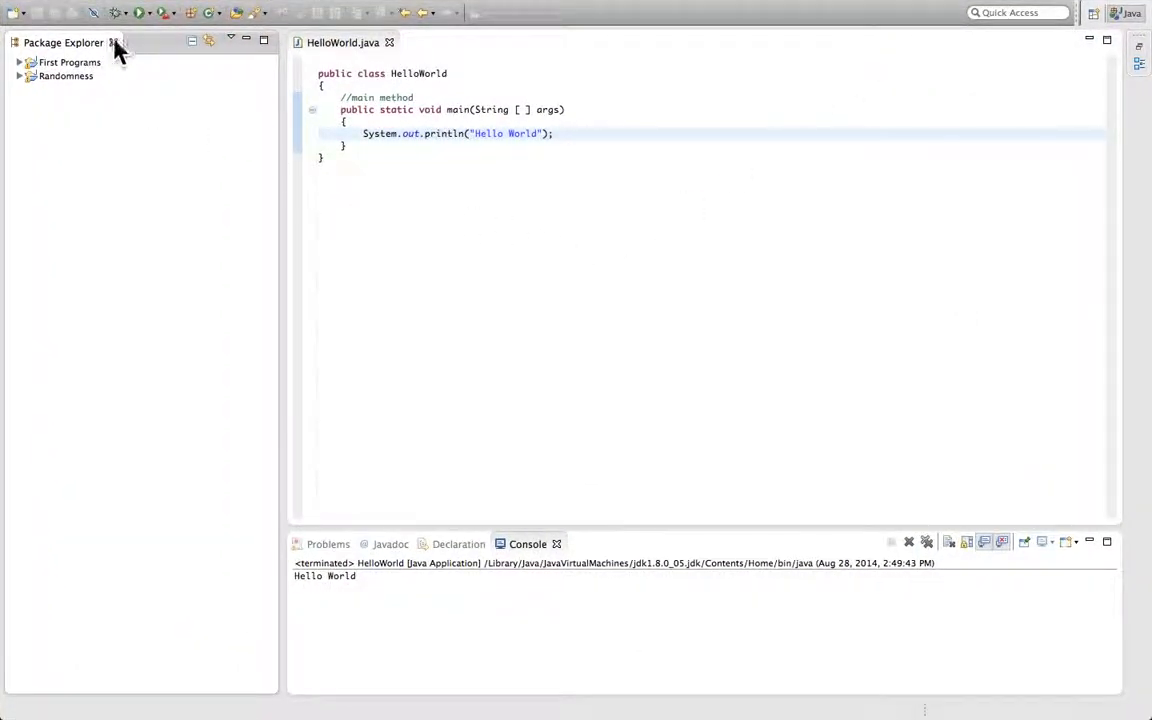
- Start the New Java Class wizard from the First Programs project via File > New > Class
click(68, 62)
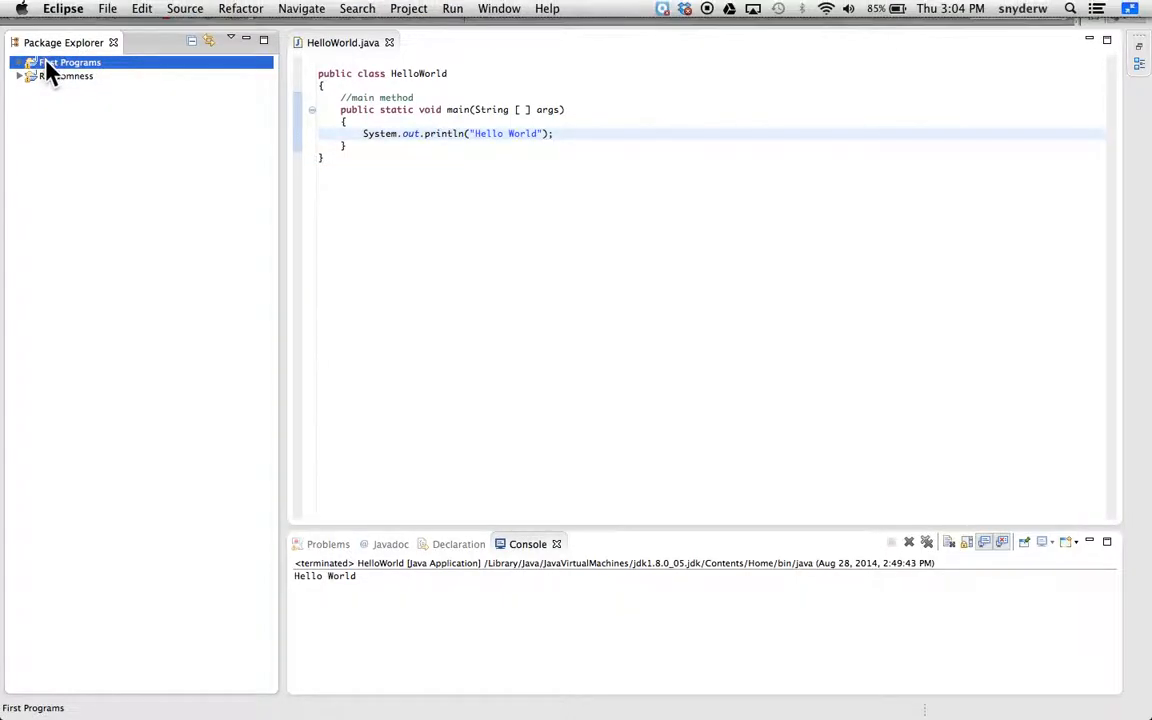
click(108, 8)
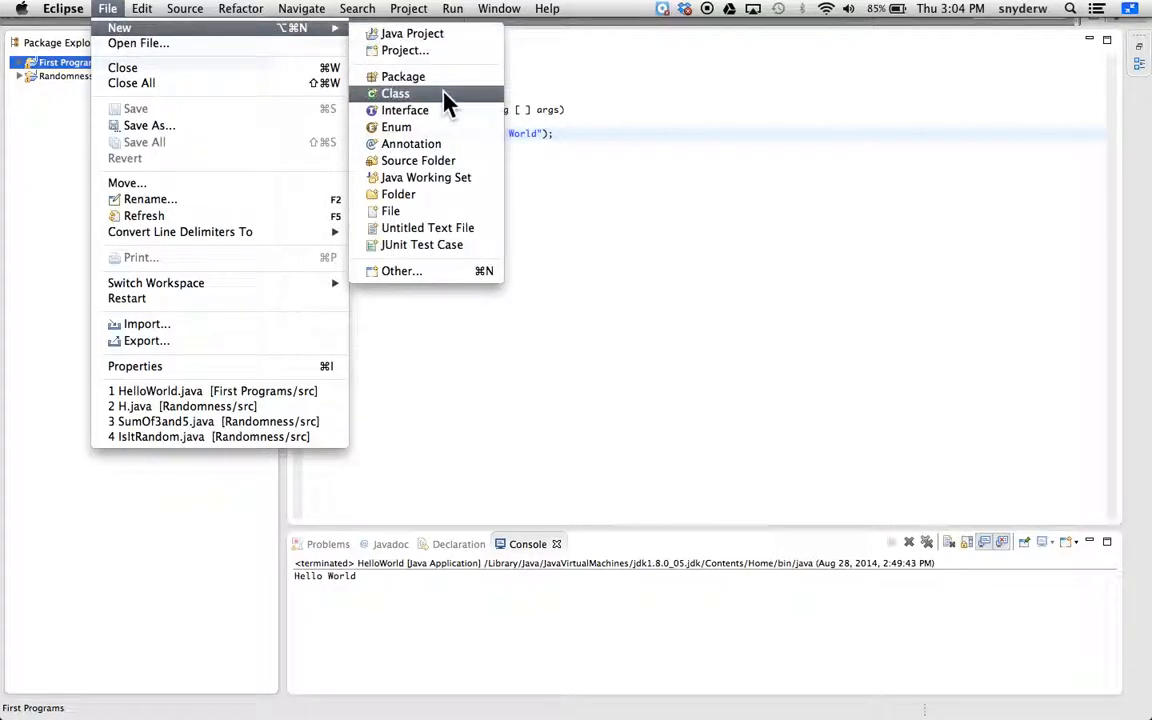
click(396, 94)
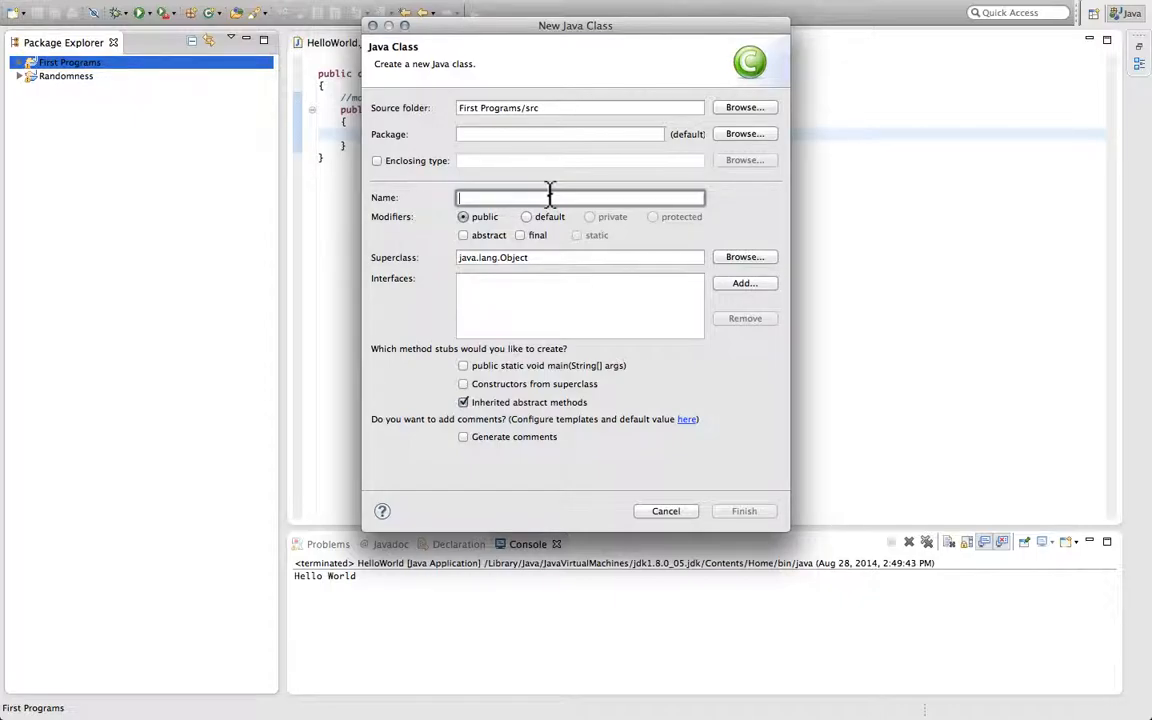
- Name the class HelloWorlds and finish the wizard so it opens in the editor
text(HelloWor)
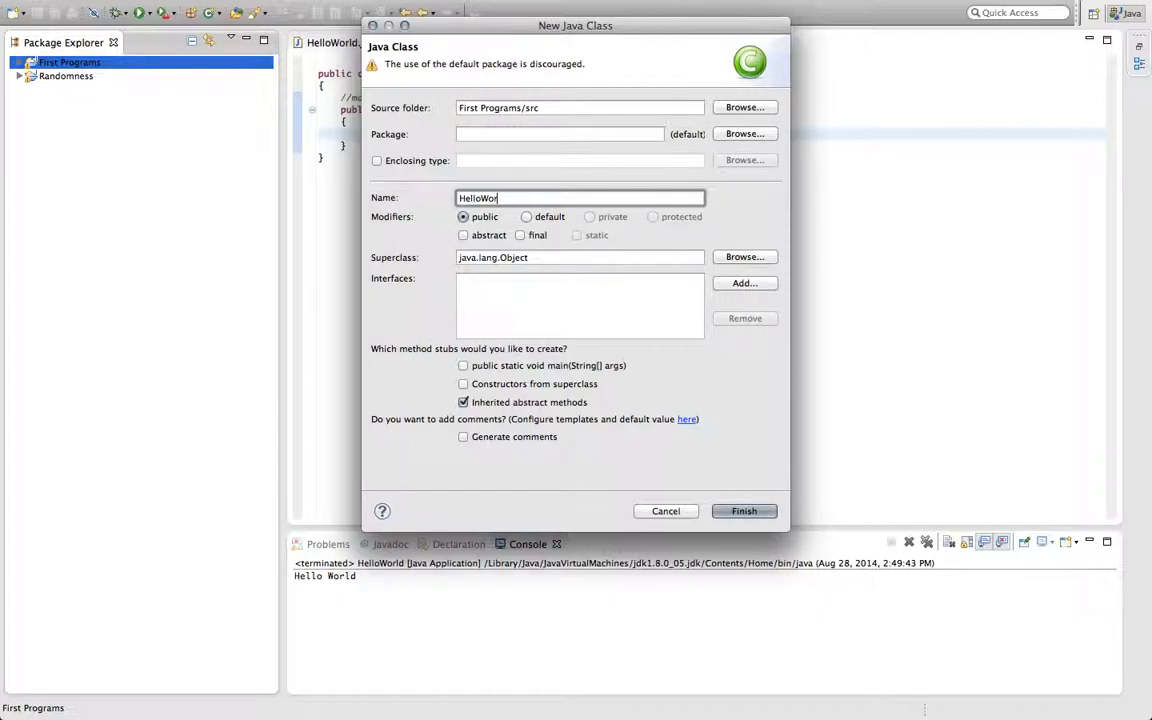
text(lds)
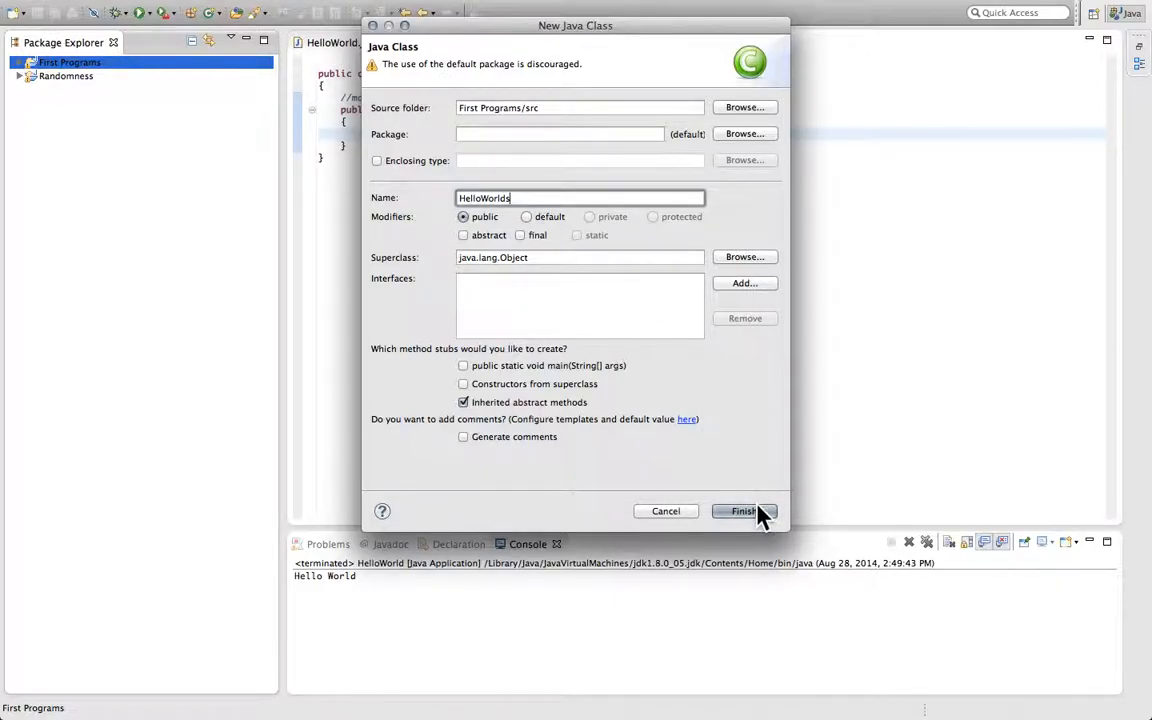
click(744, 512)
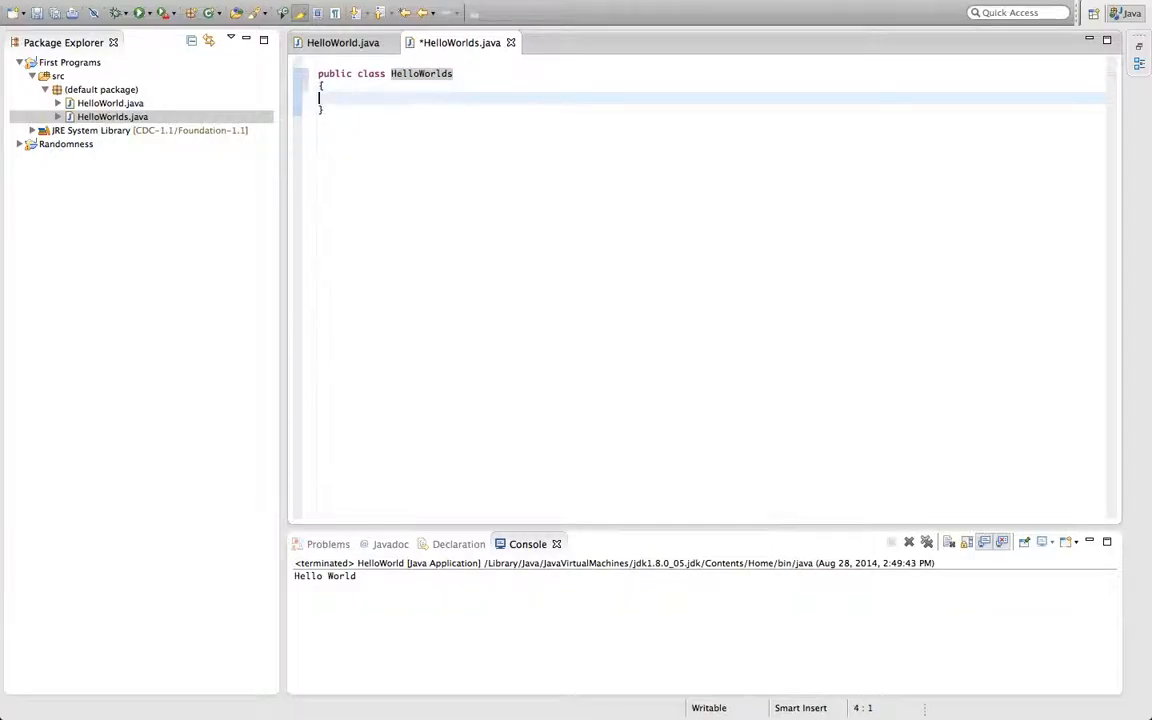
- Write an empty public static void main(String[] args) method with a //main method comment
text(p)
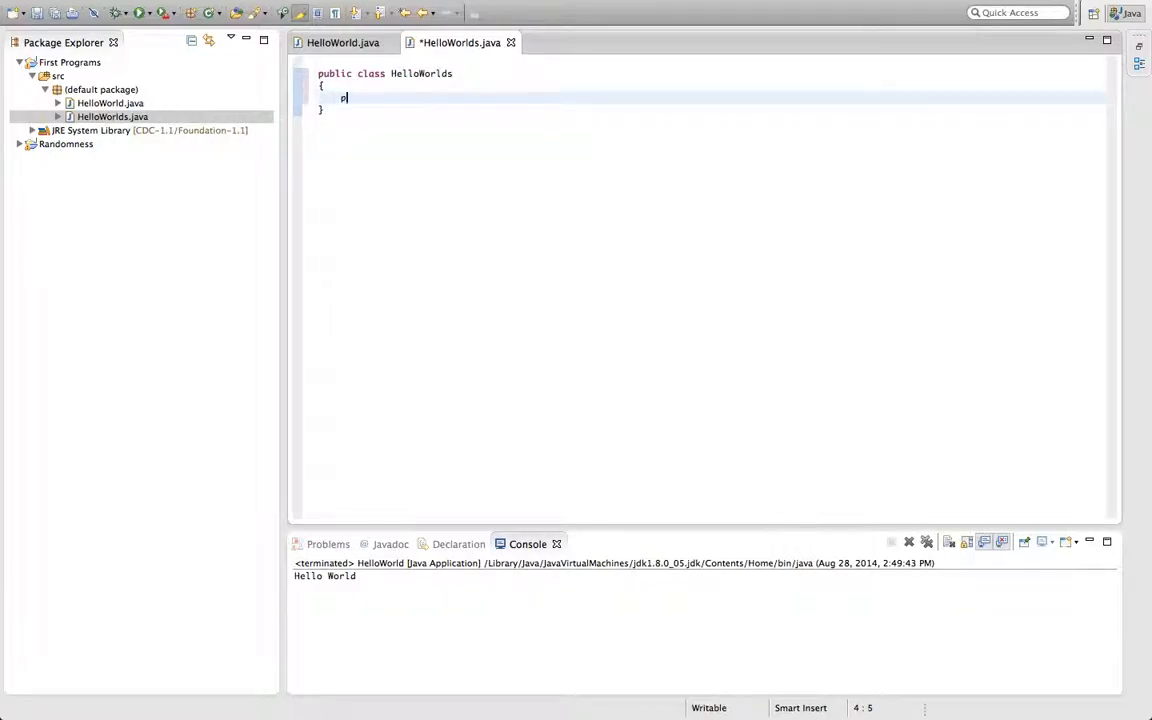
text(ublic static)
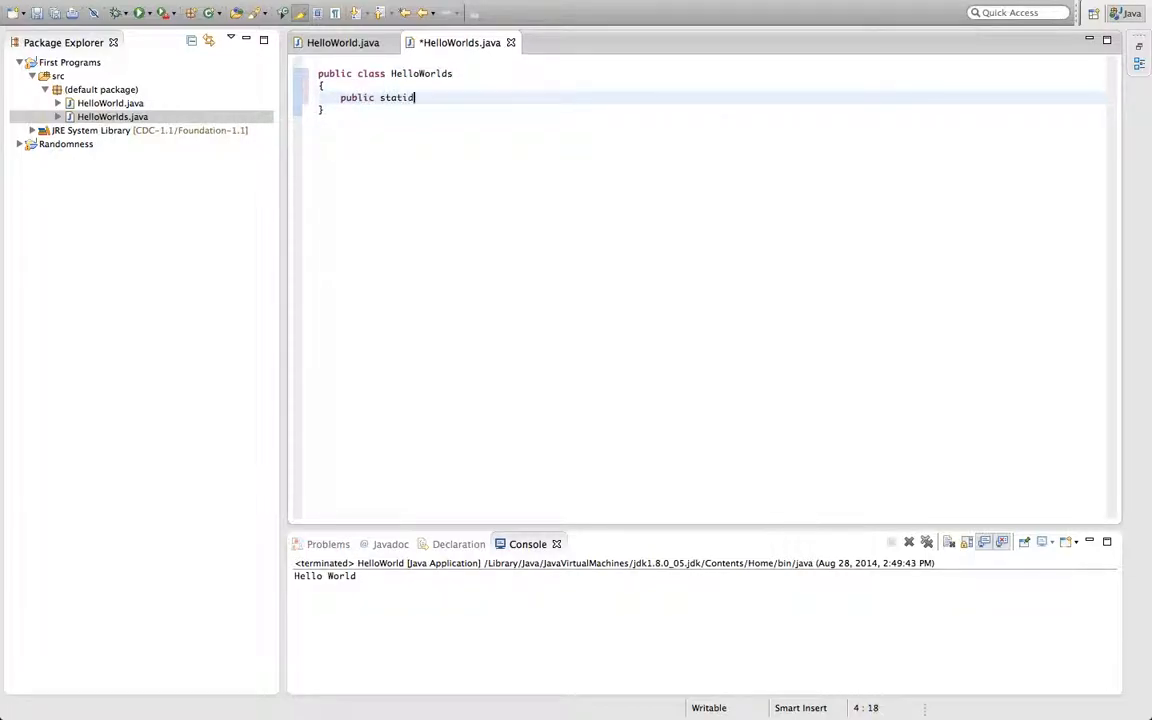
text(void)
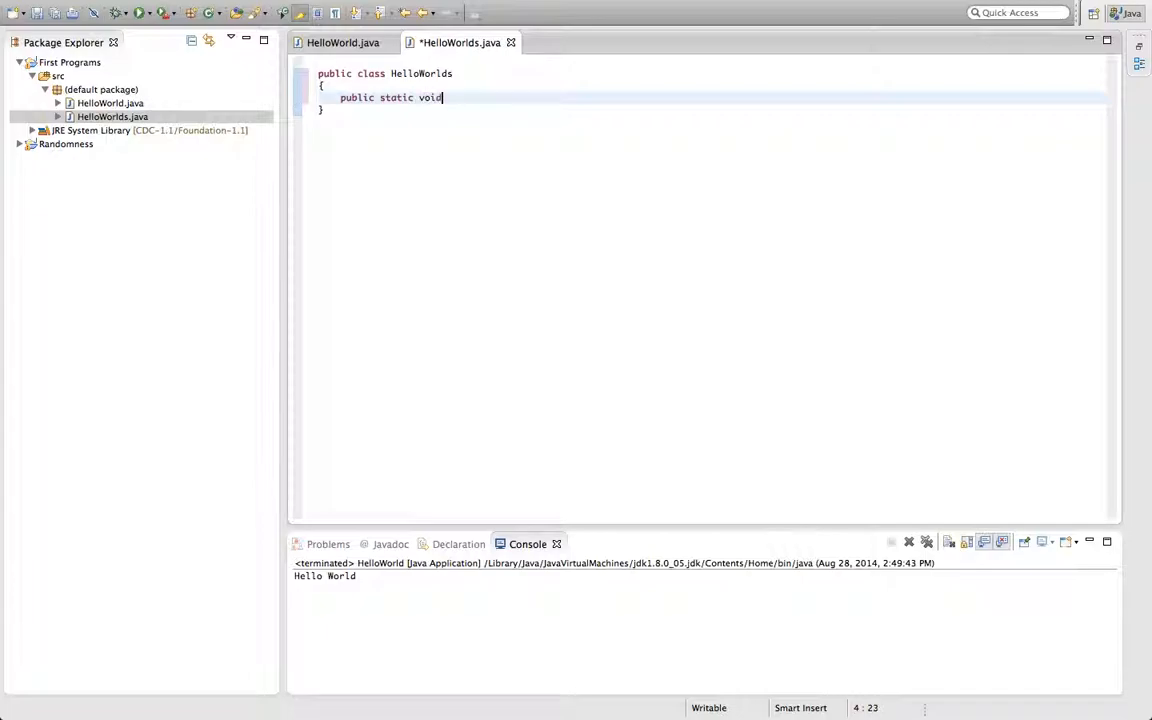
text(main(S)
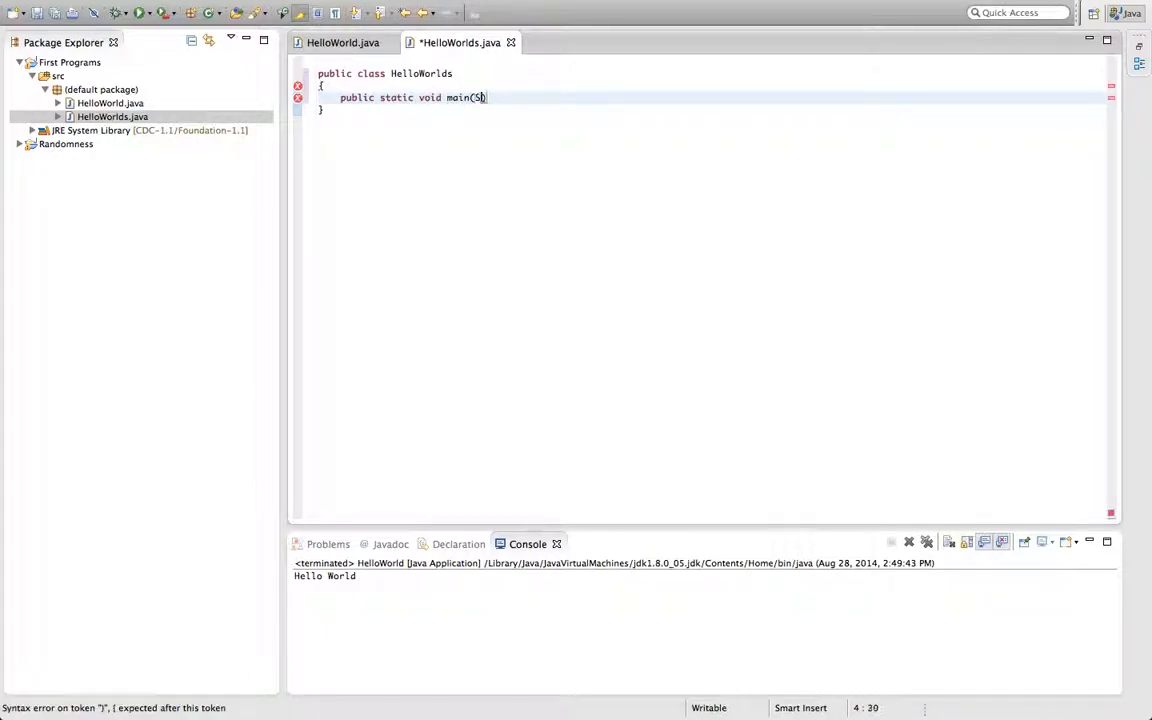
text(tring))
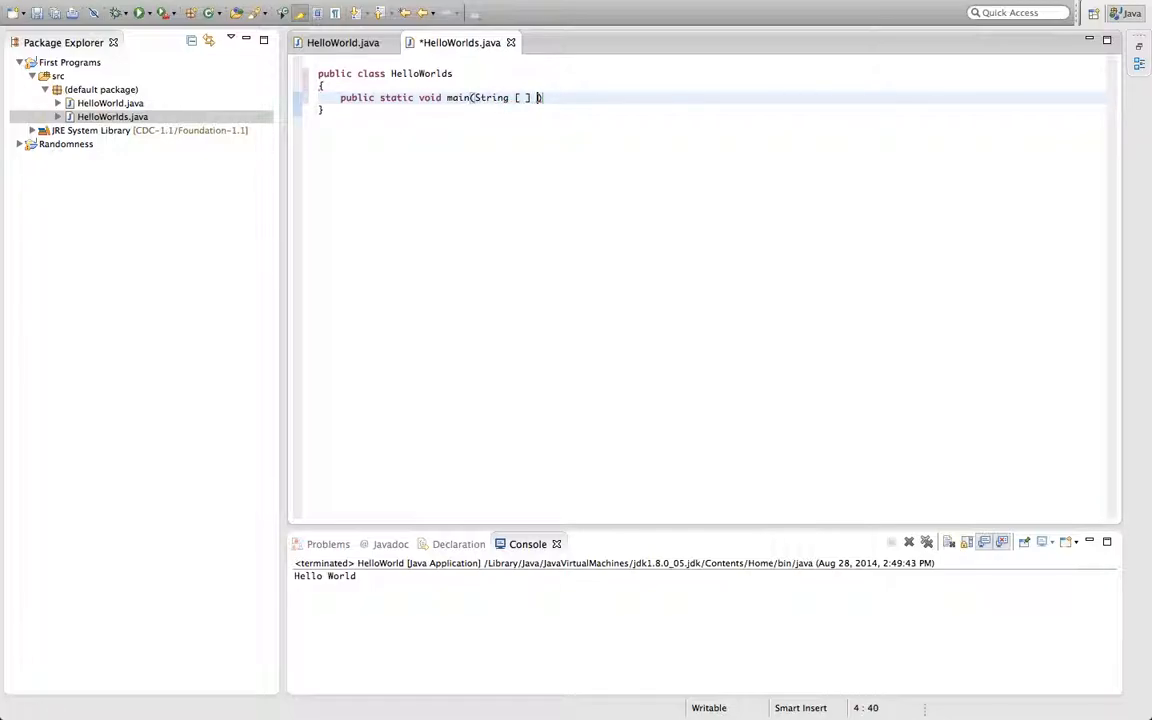
text(args))
text({)
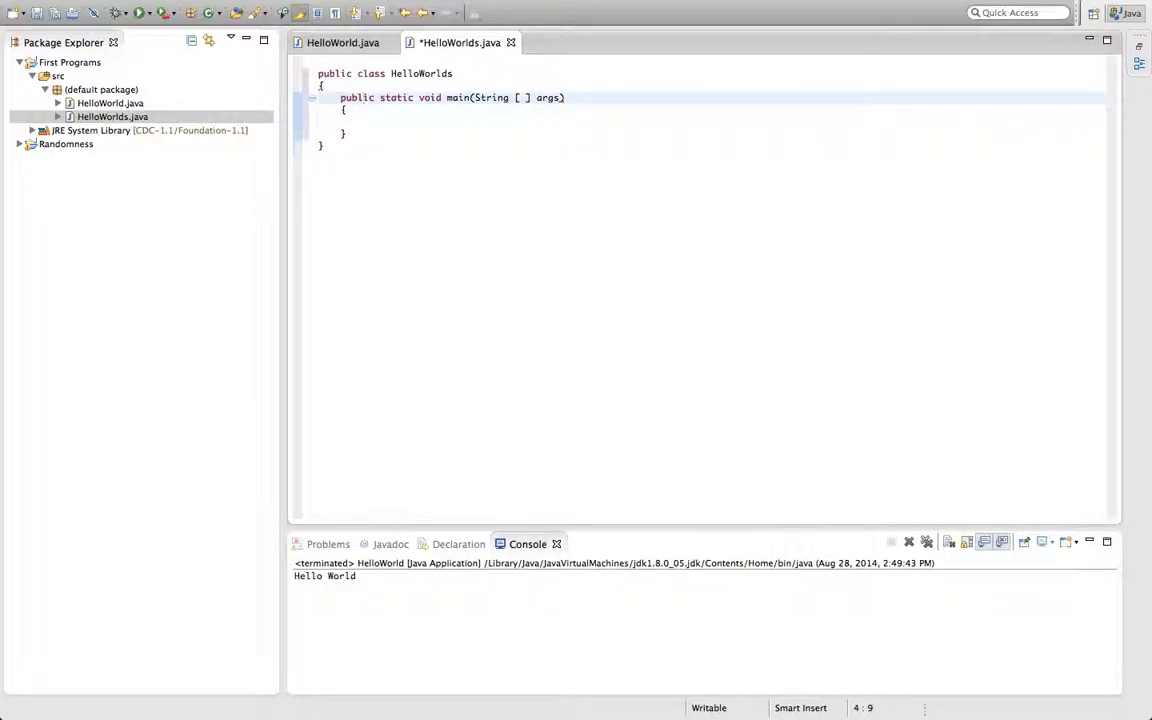
text(//)
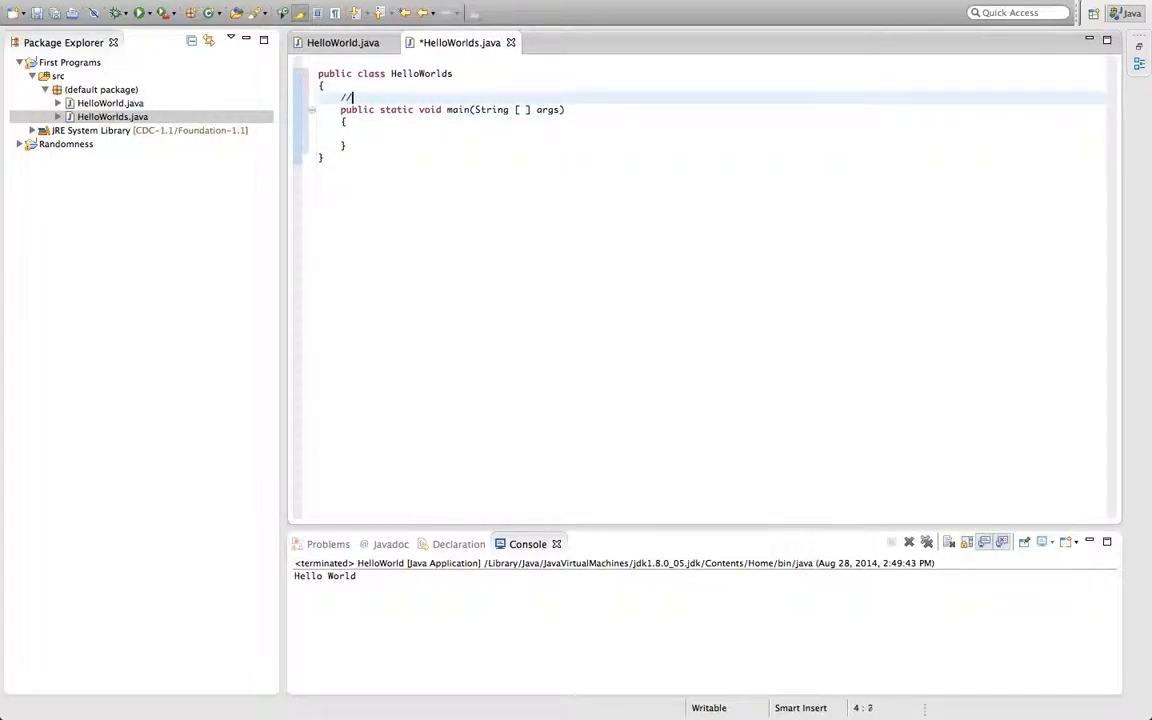
text(main method)
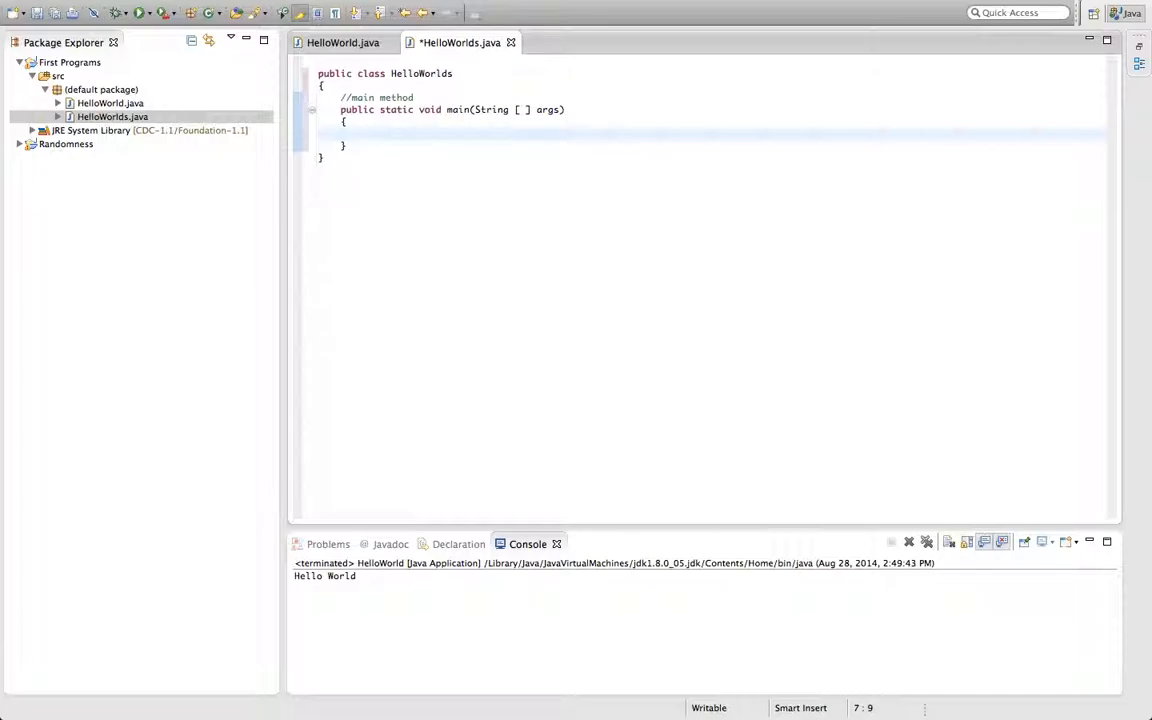
- Add System.out.println("Hello"); and System.out.println("Worlds"); inside main
click(364, 132)
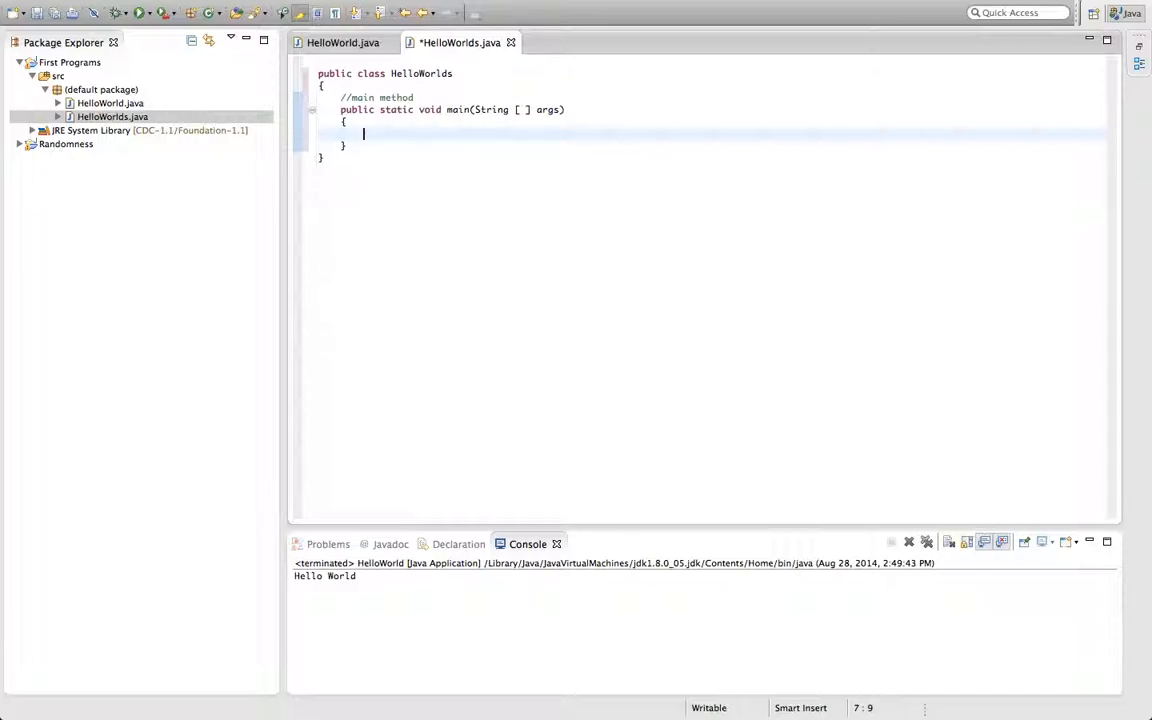
text(System.out.println()
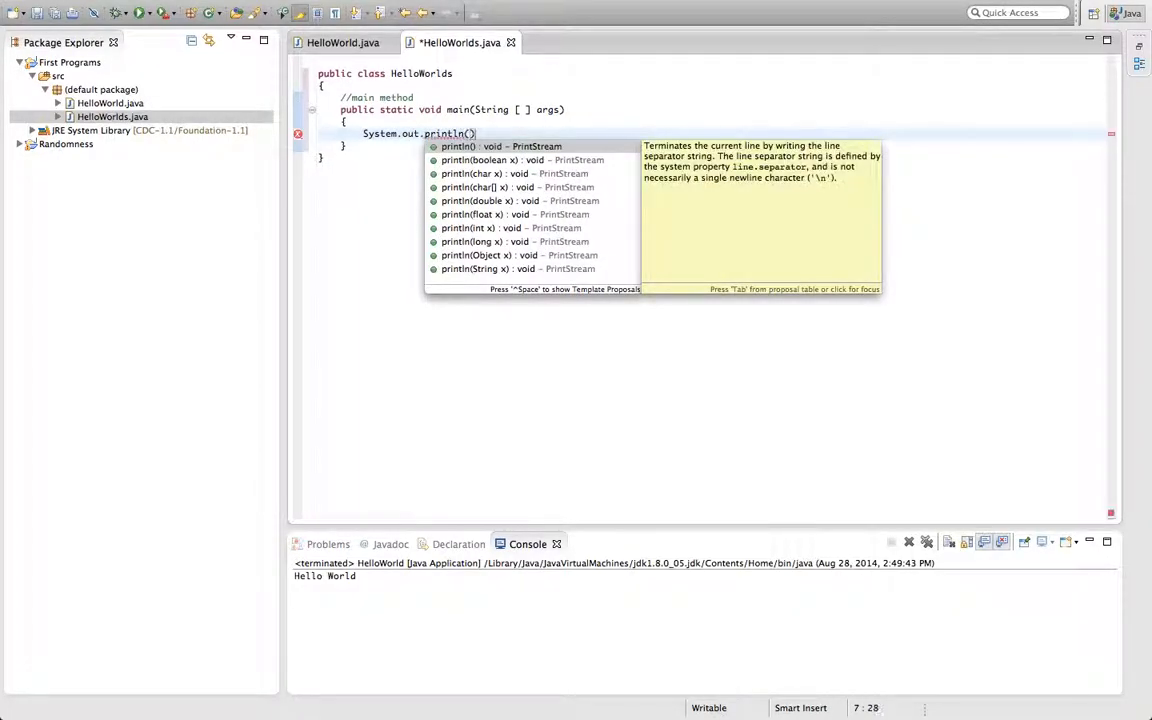
text("Hello)
text(S)
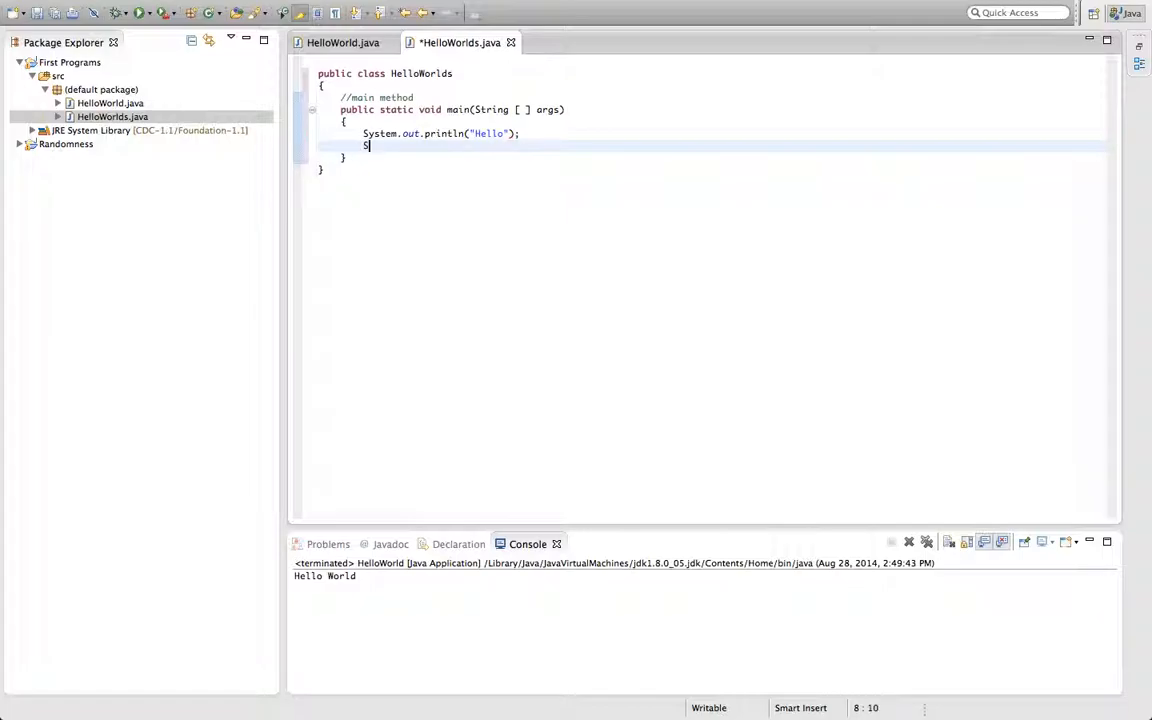
text(ystem.out.pr)
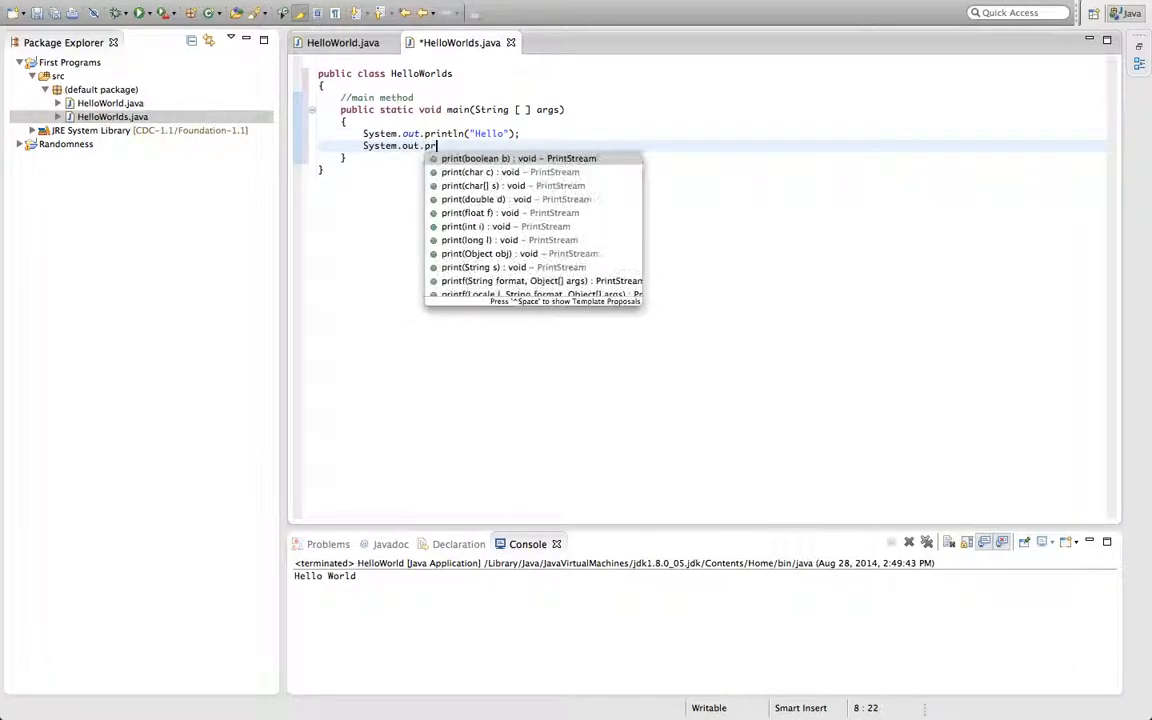
text(intln(""))
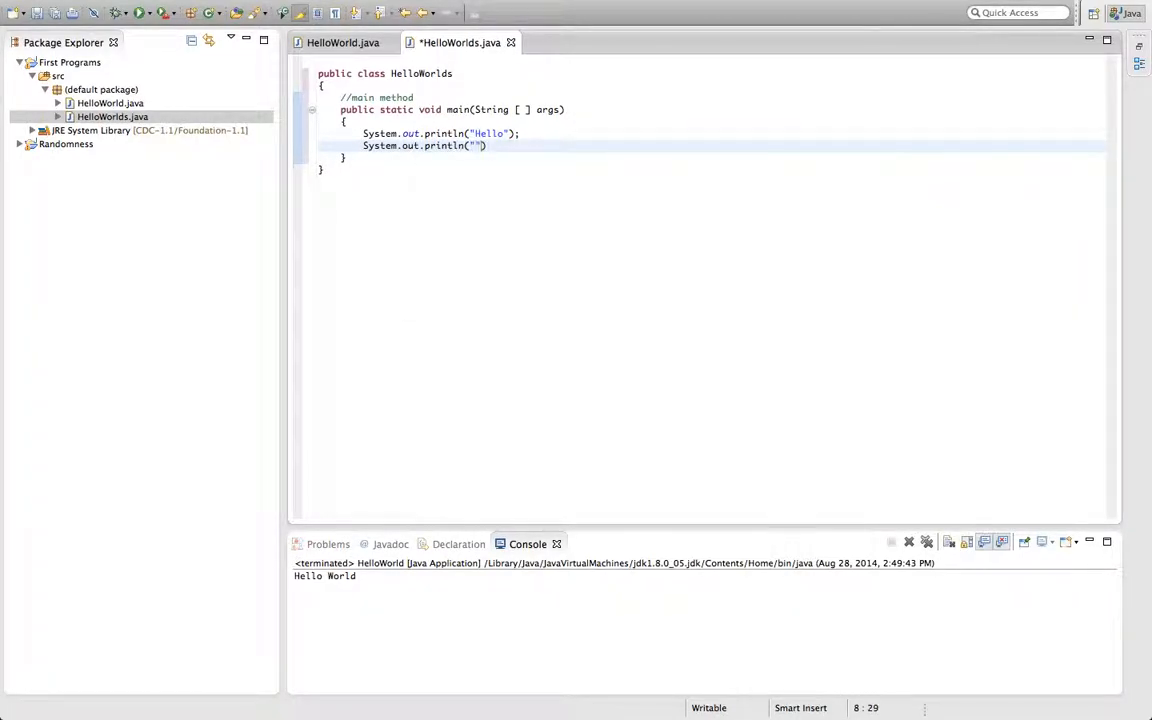
text(World)
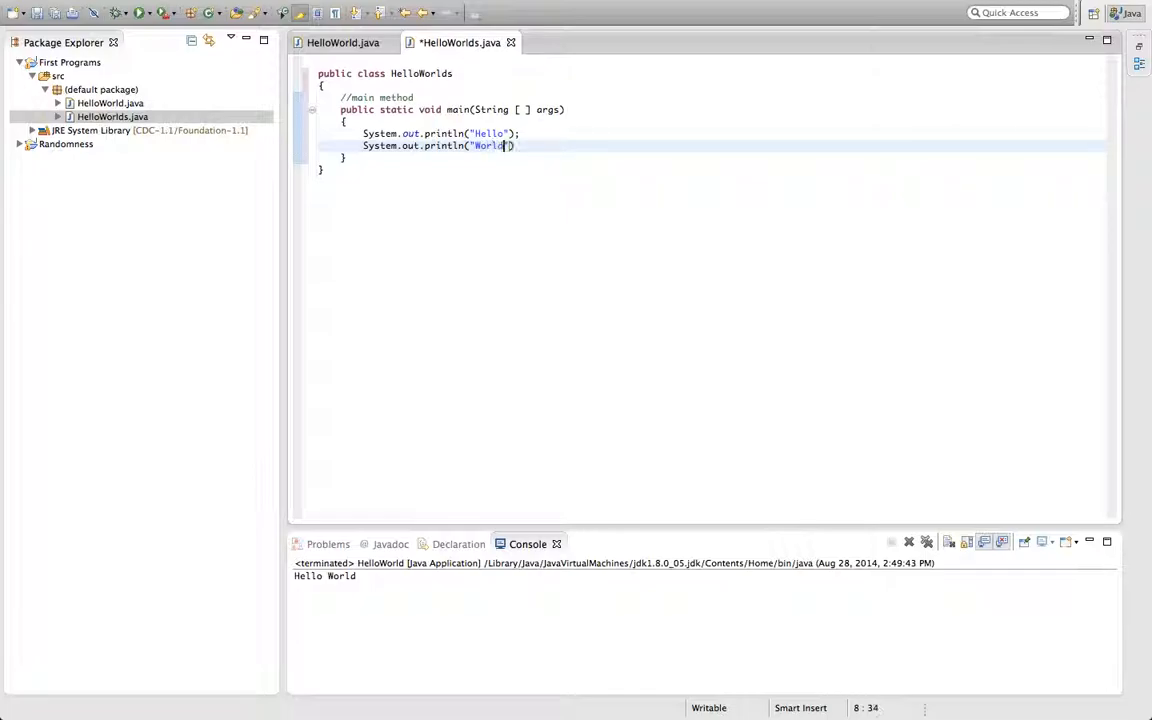
text(s)
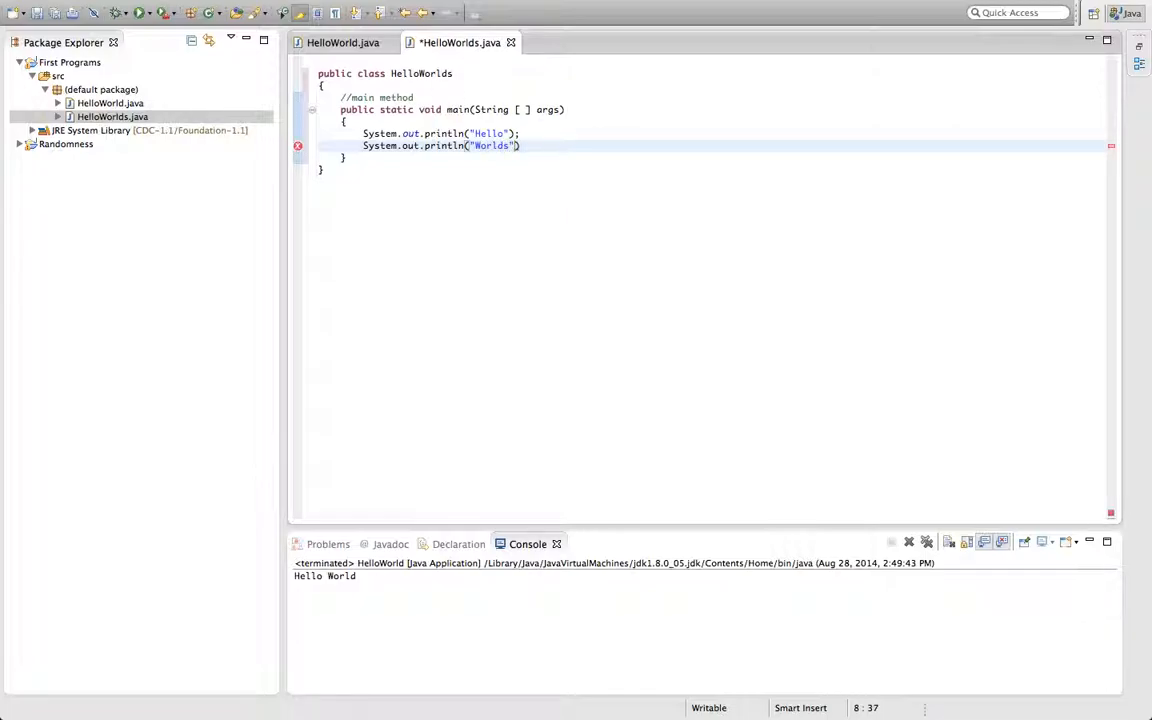
text(;)
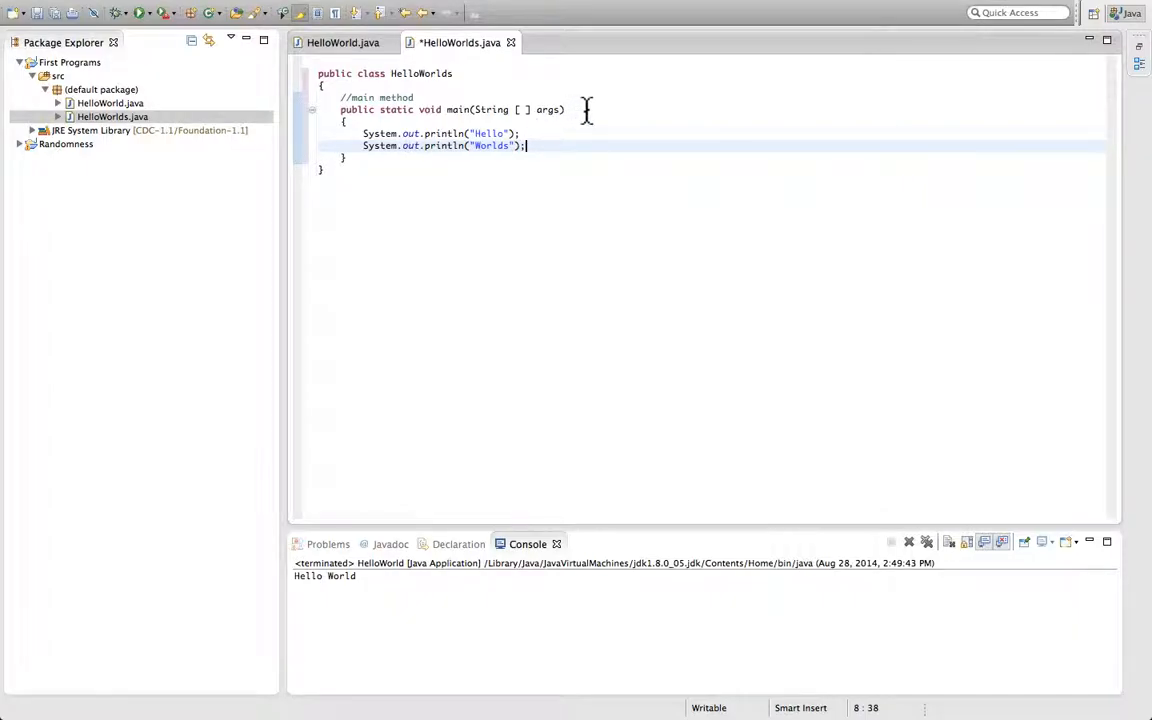
mouse_move(538, 144)
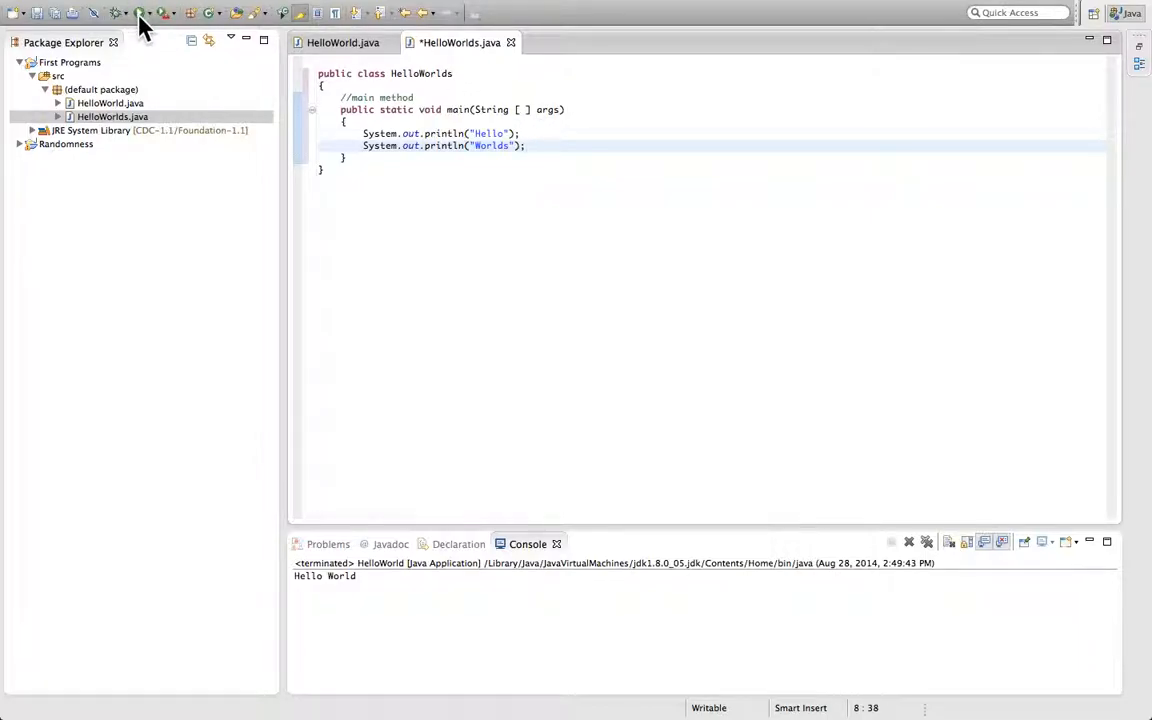
- Run HelloWorlds, saving first, so the console prints Hello and Worlds
click(136, 12)
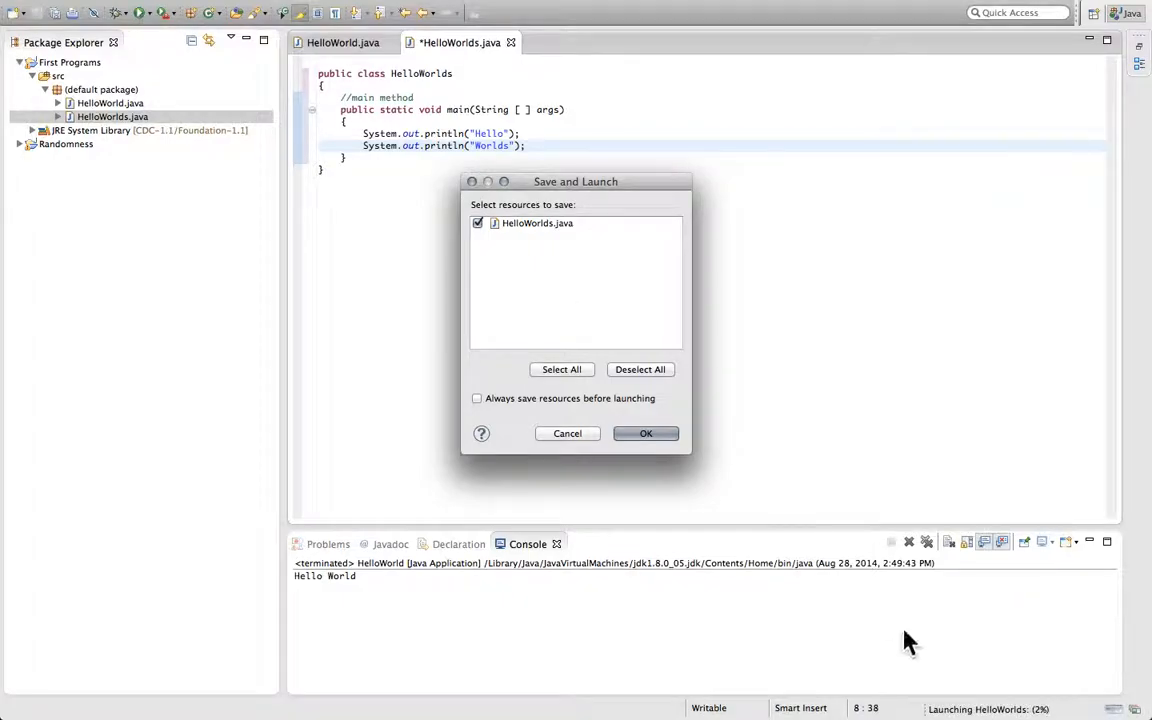
click(644, 432)
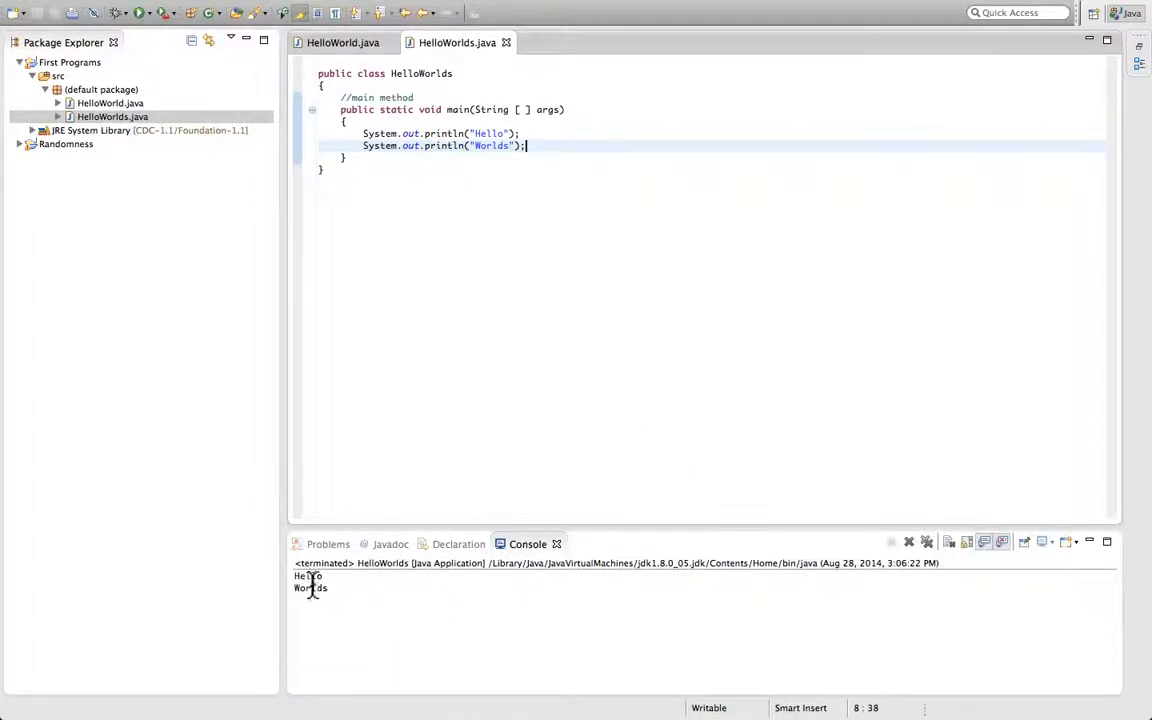
mouse_move(328, 580)
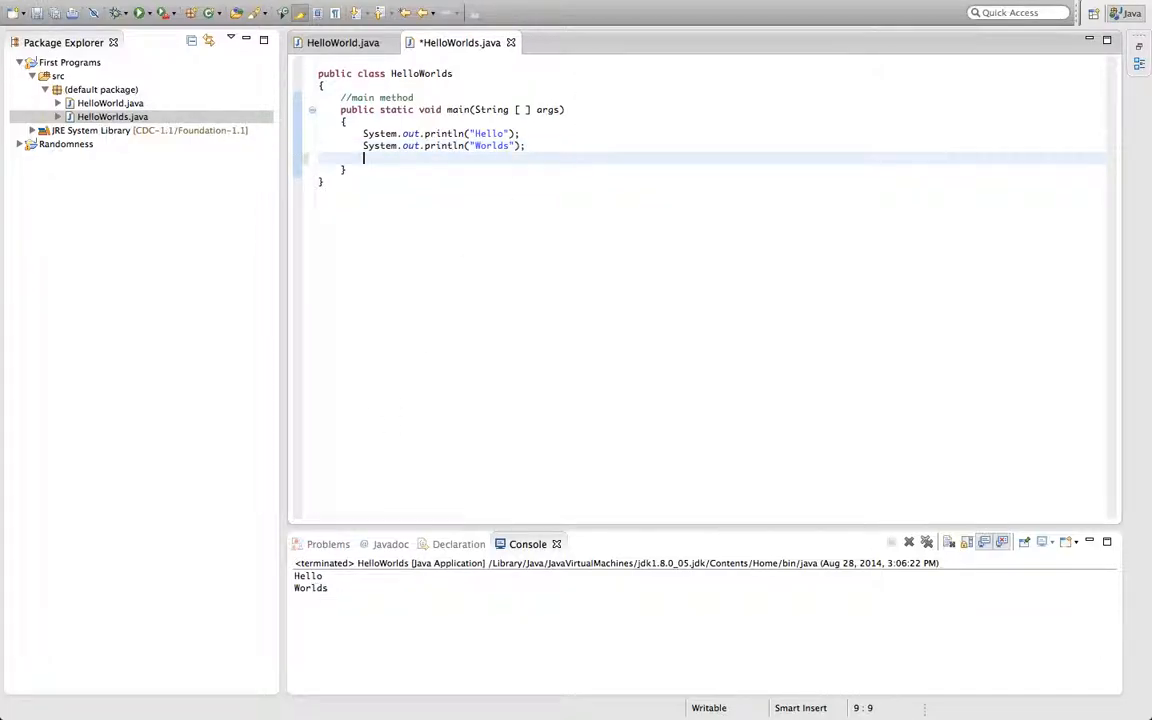
- Add a third statement System.out.println("Hello Worlds"); to main
text(System.)
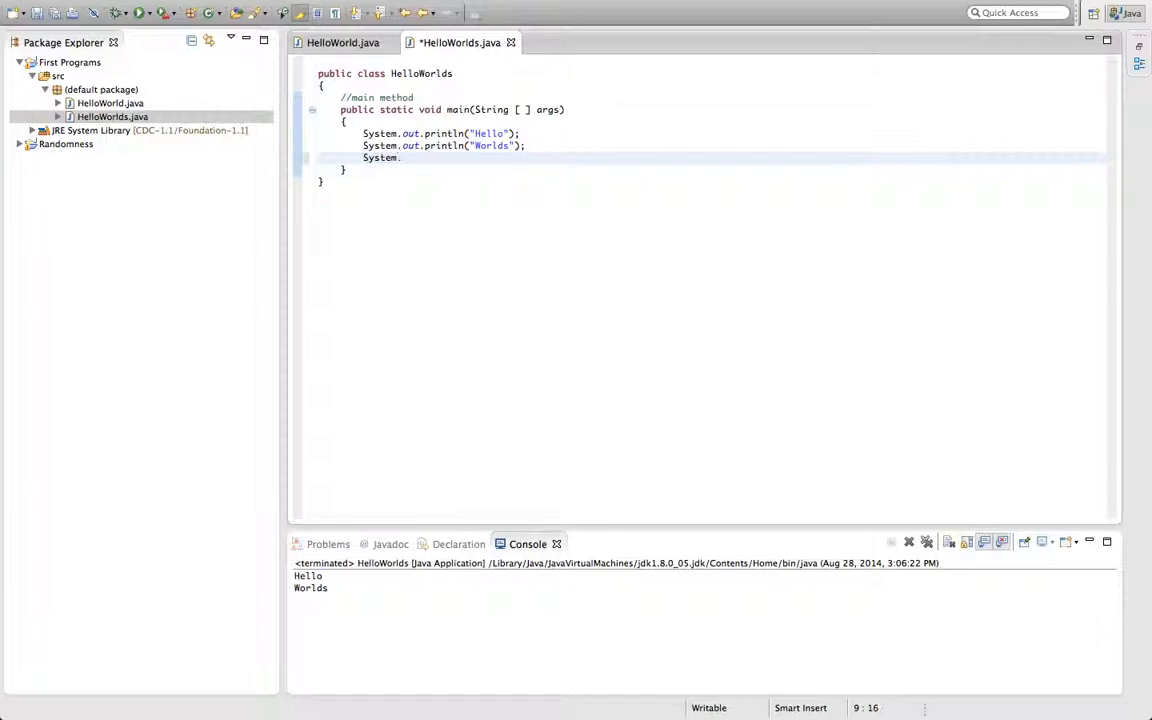
text(out.println("Hello Wor)
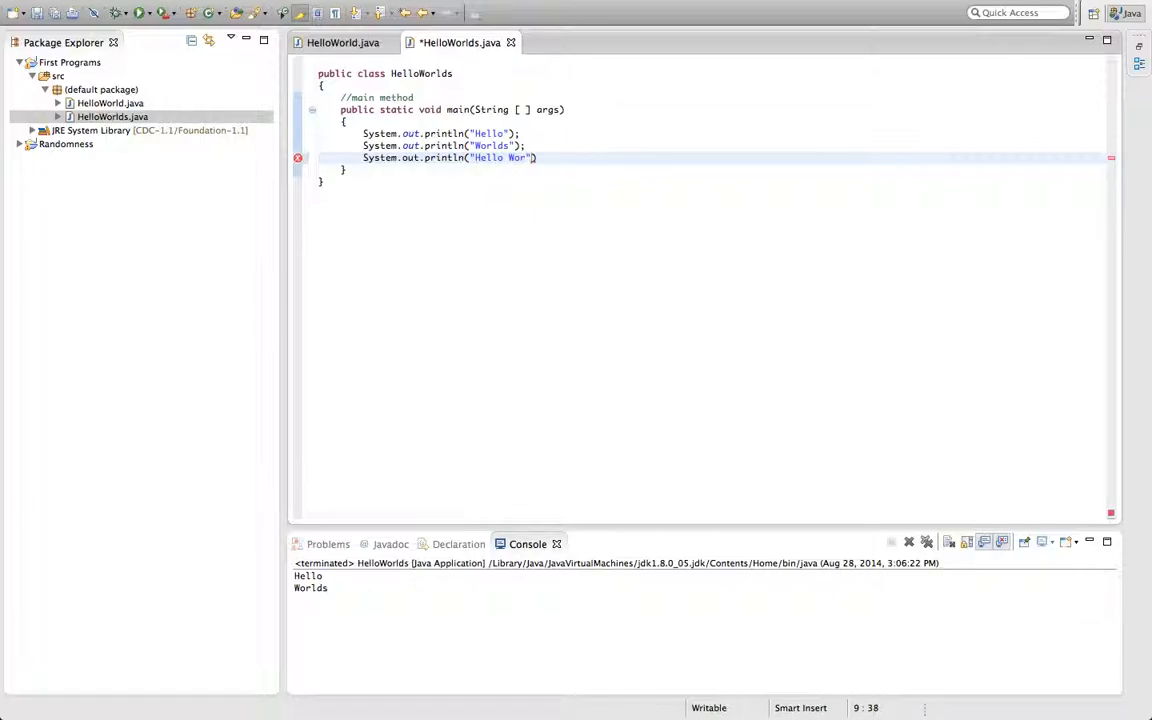
text(lds)
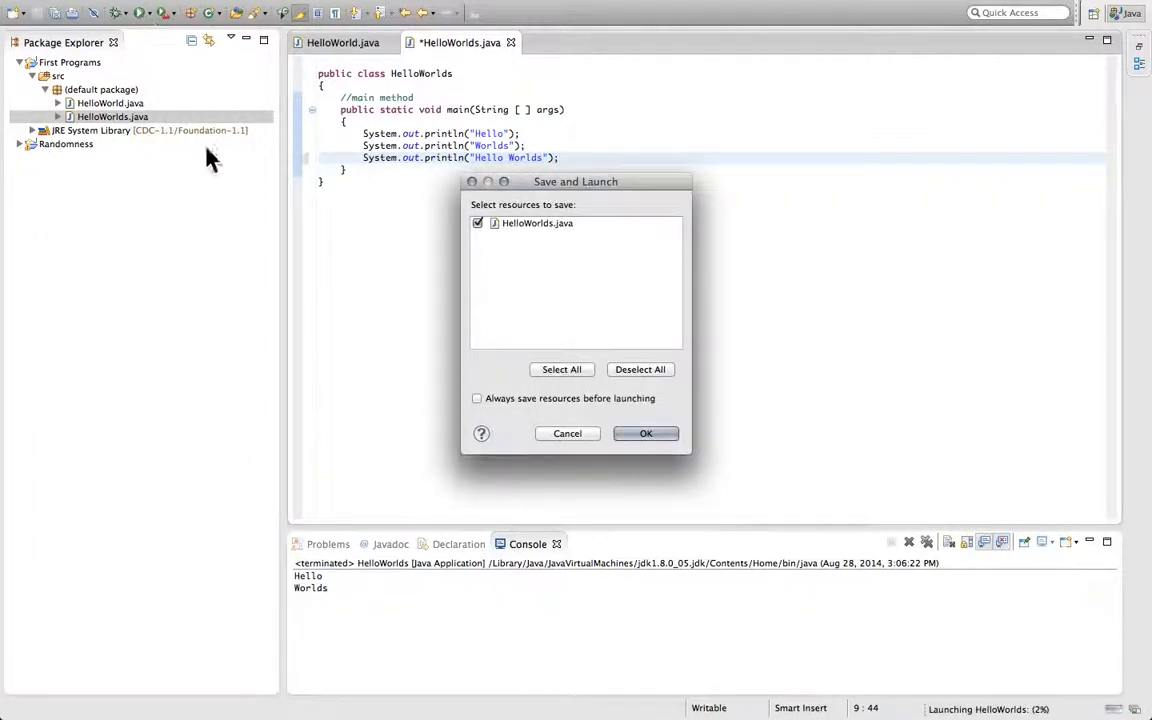
mouse_move(480, 410)
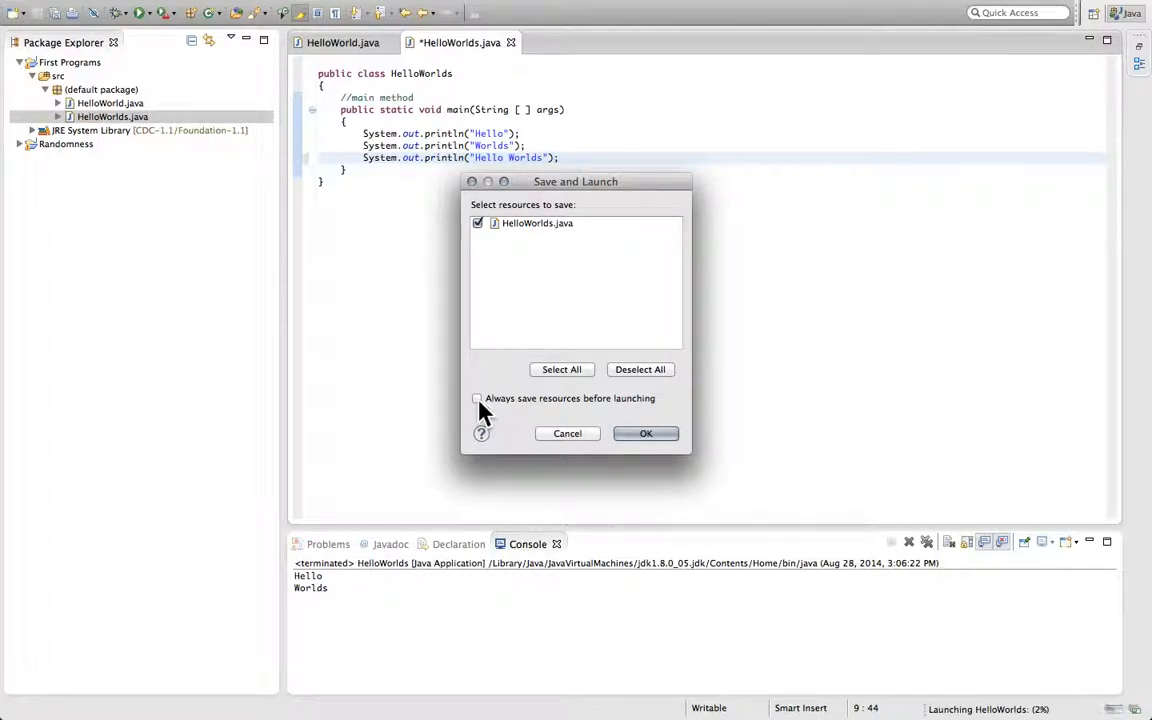
- Enable 'Always save resources before launching' and launch, printing Hello Worlds as a third line
click(476, 398)
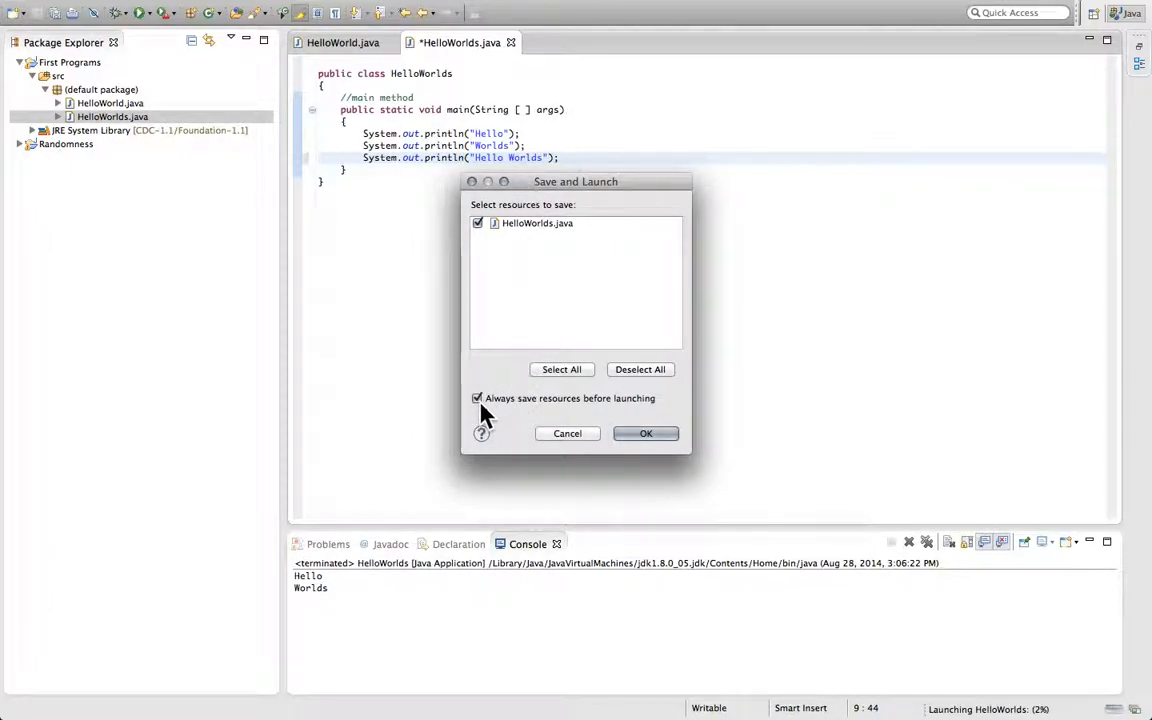
click(644, 432)
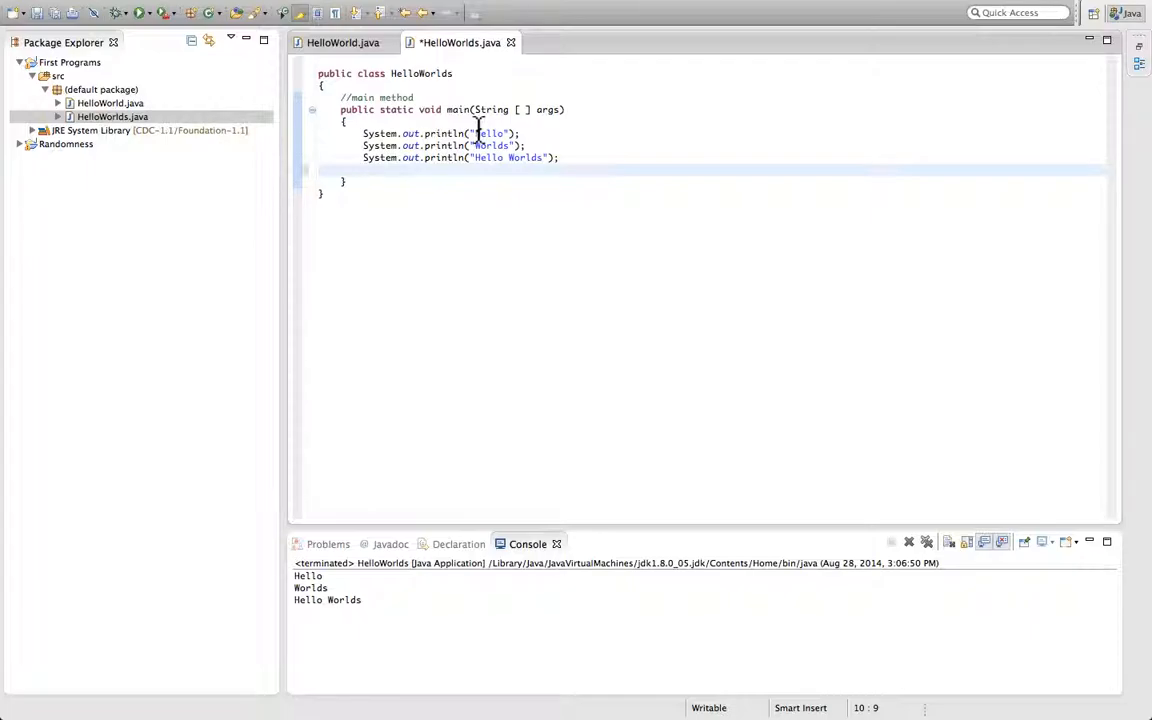
- Add System.out.print("Hello "); followed by System.out.println("worlds"); at the end of main
text(System.out.)
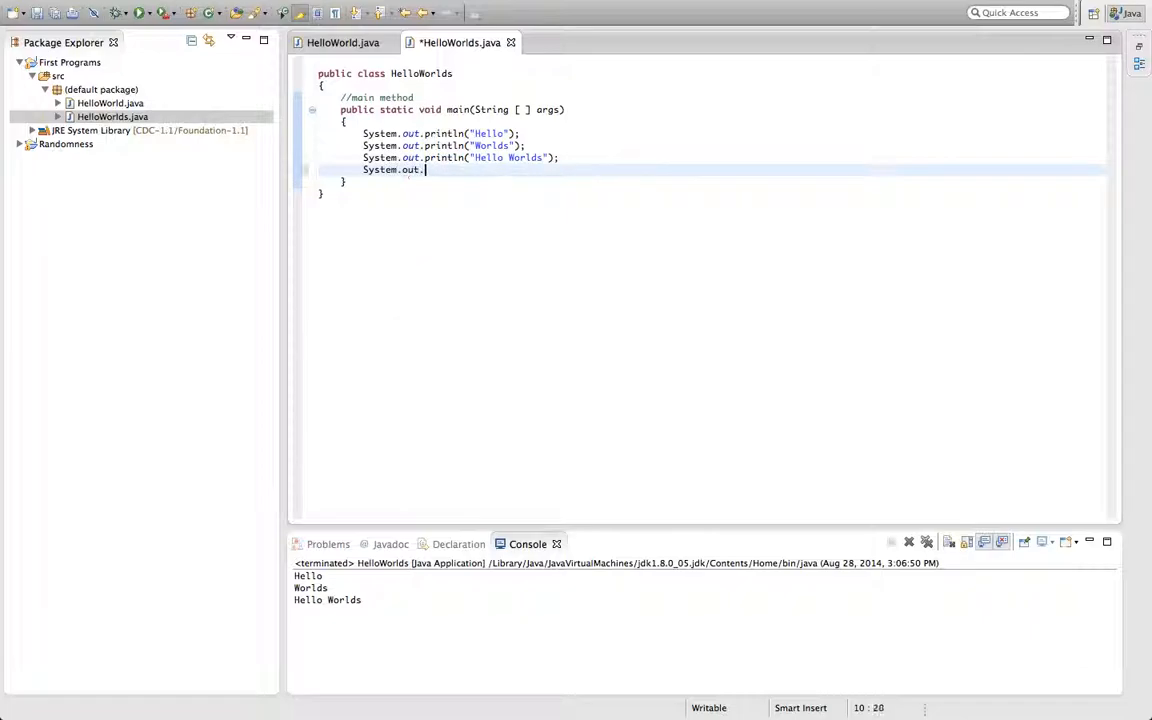
text(prin)
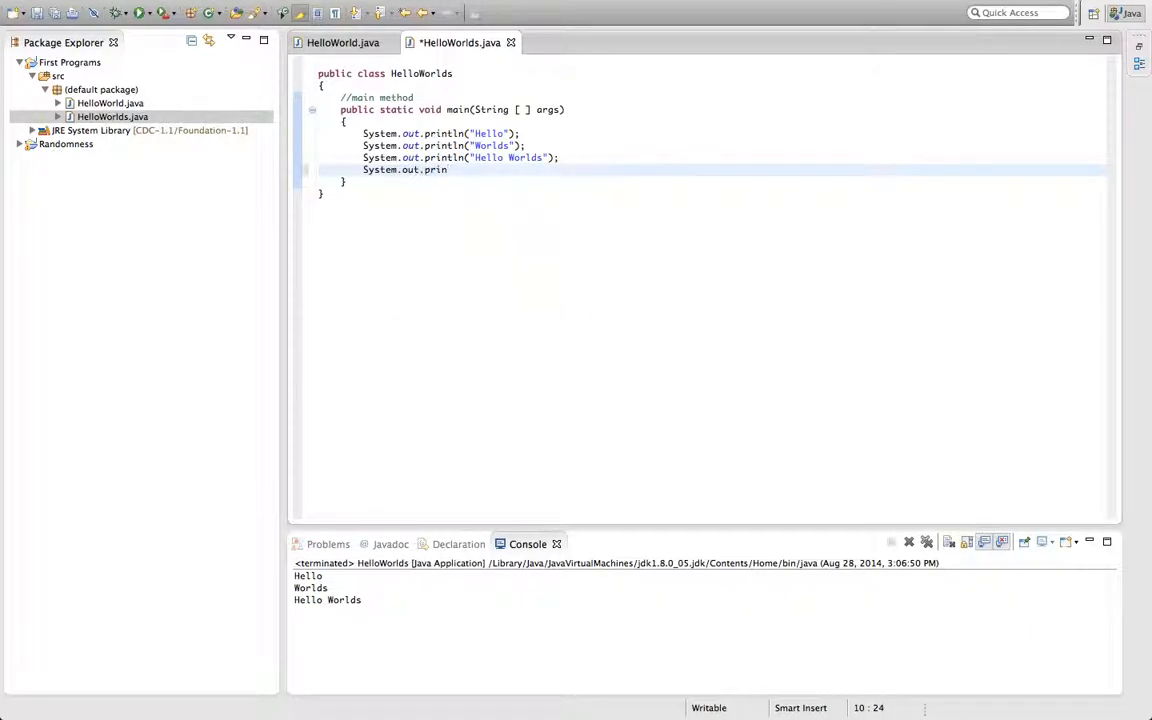
text(t)
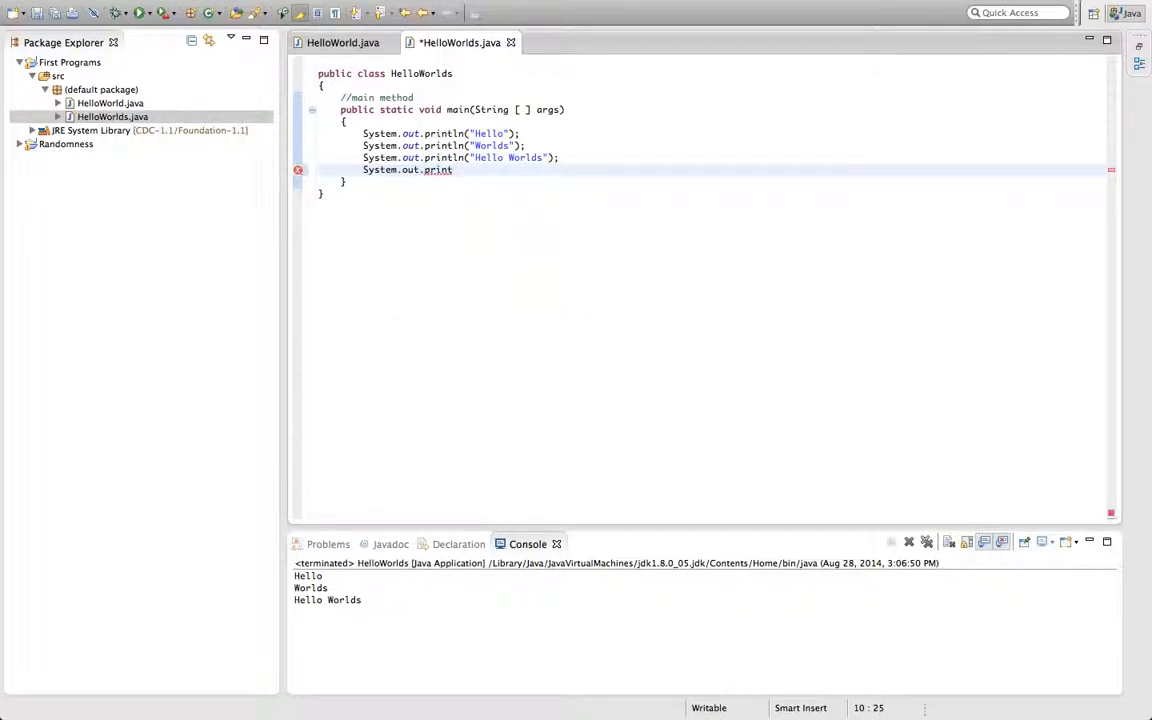
text((")
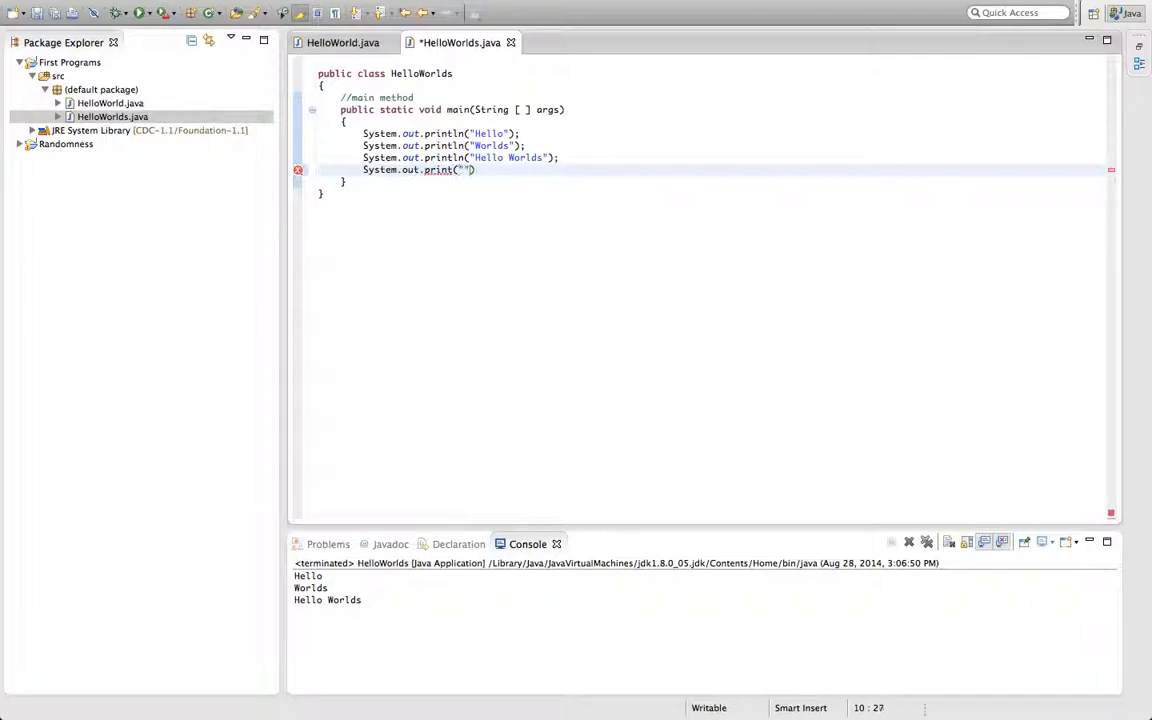
text(H)
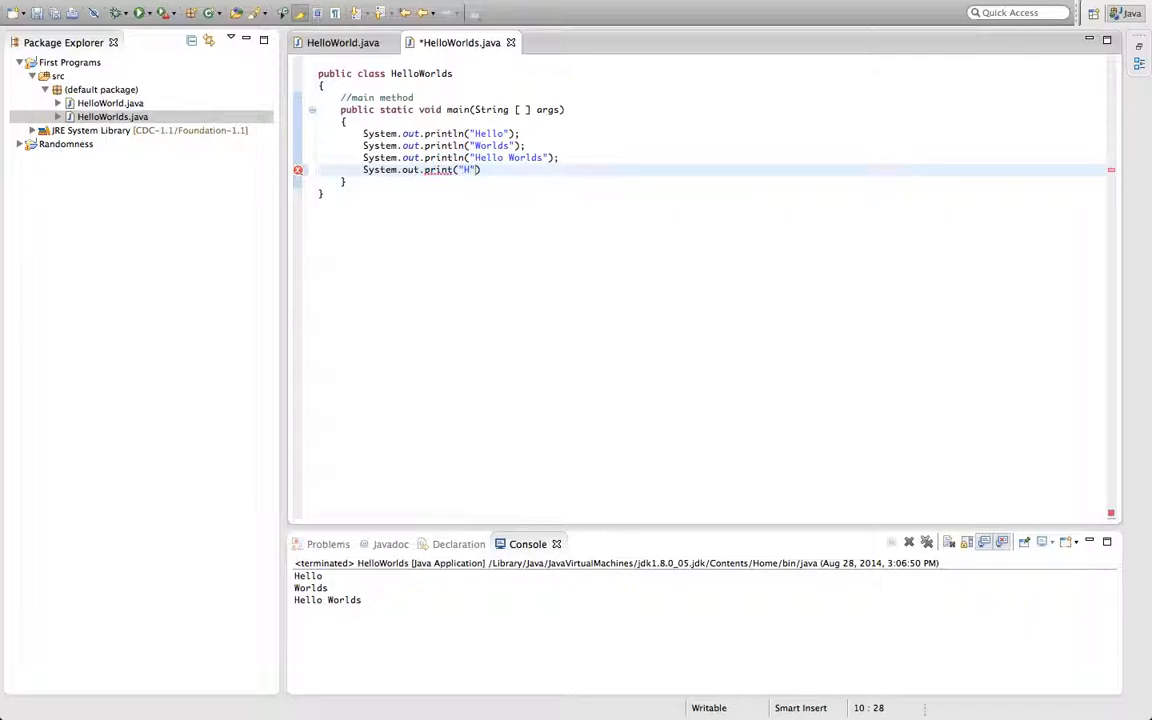
text(ello)
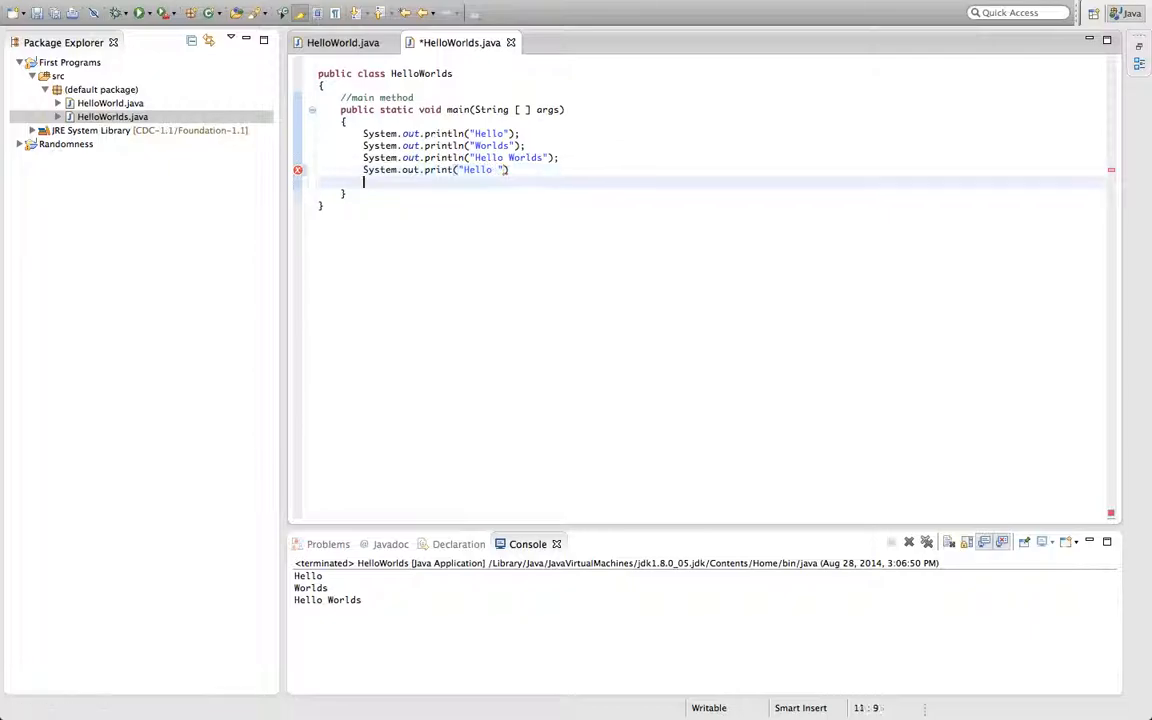
text(System.out.println("")
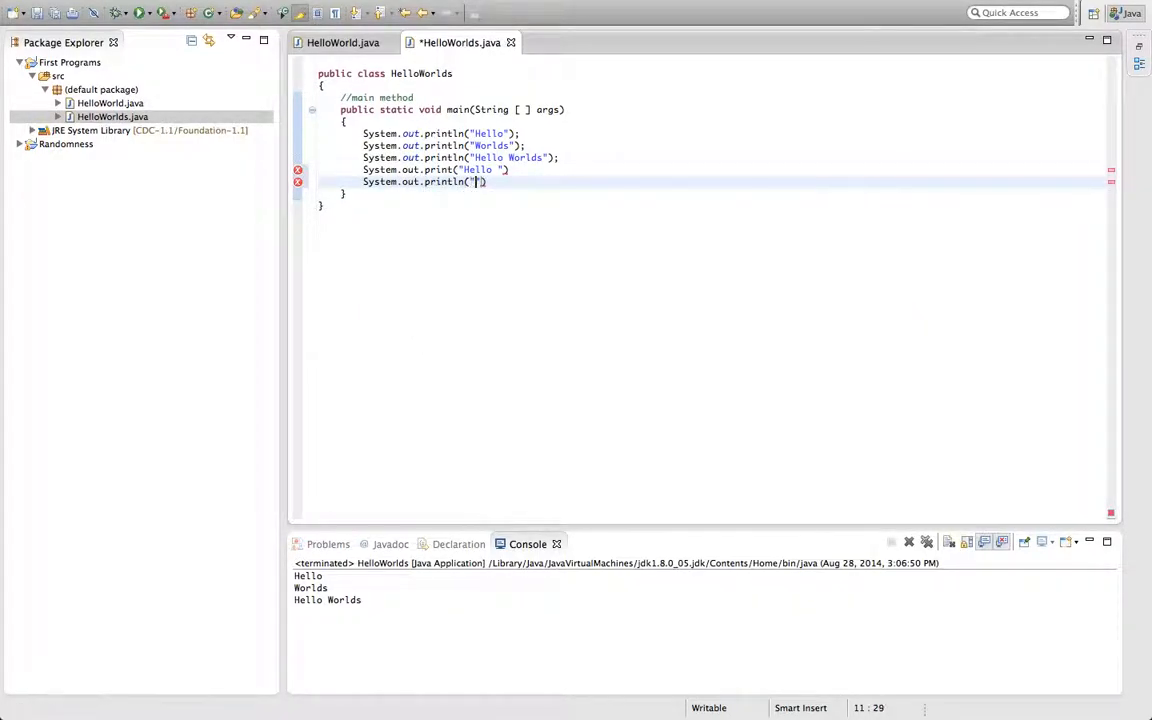
text(worlds)
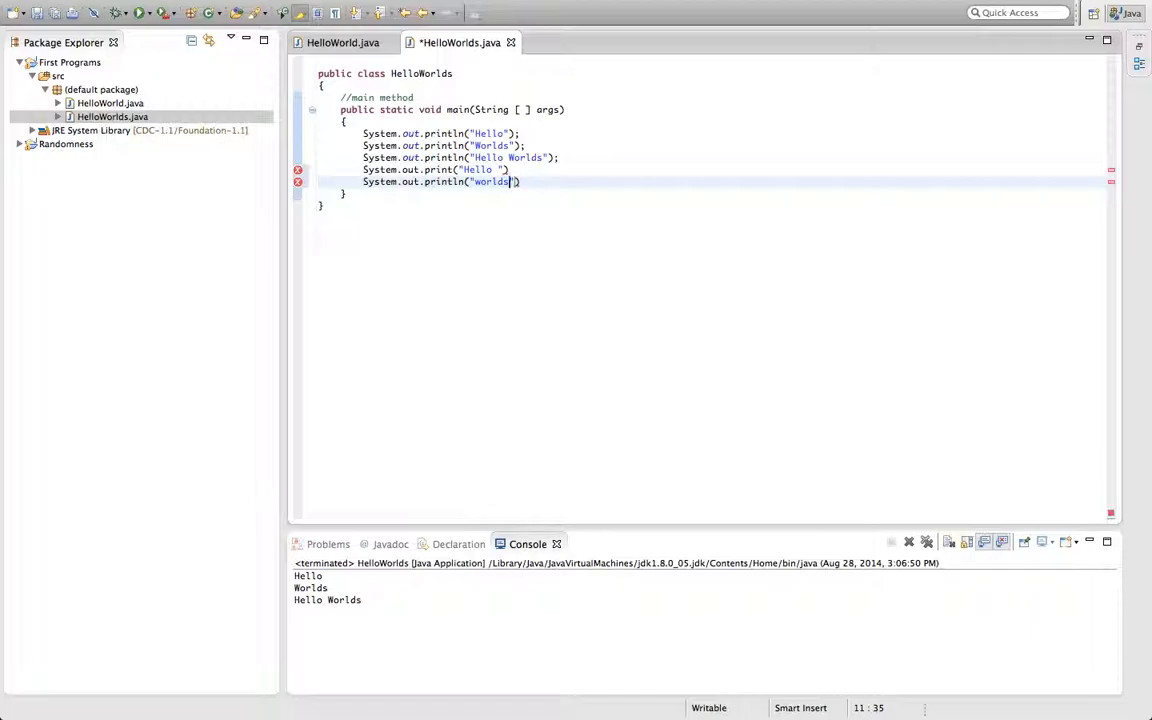
text(;)
click(438, 170)
text(;)
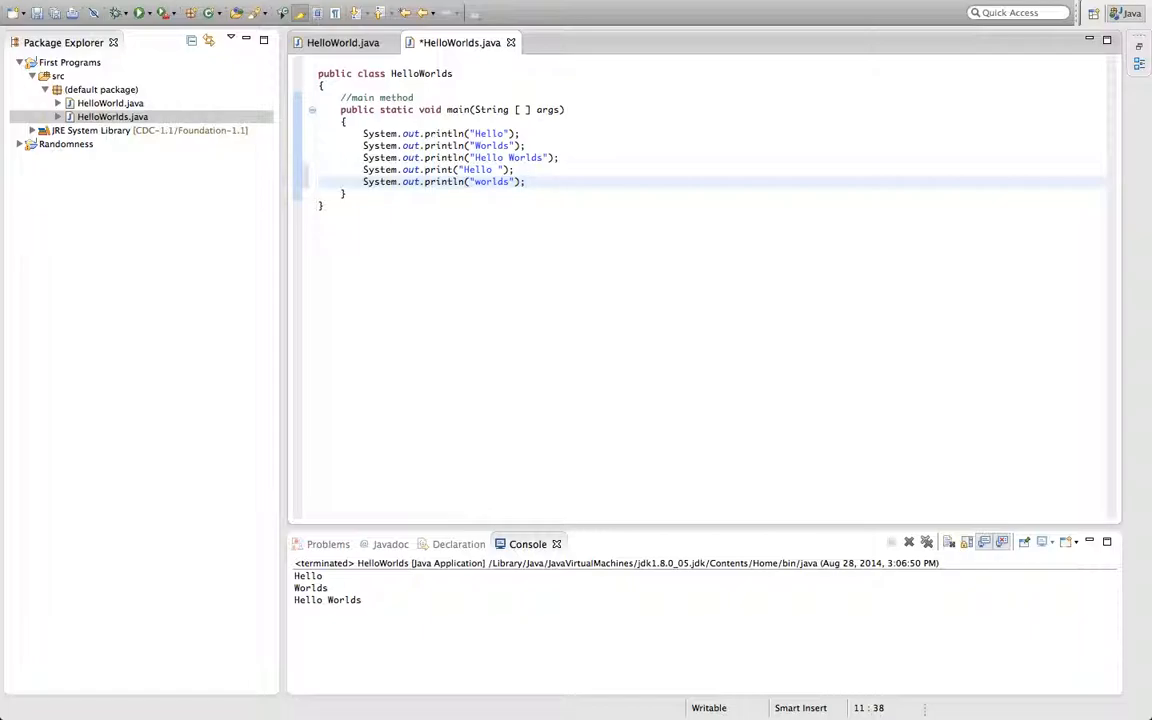
mouse_move(470, 196)
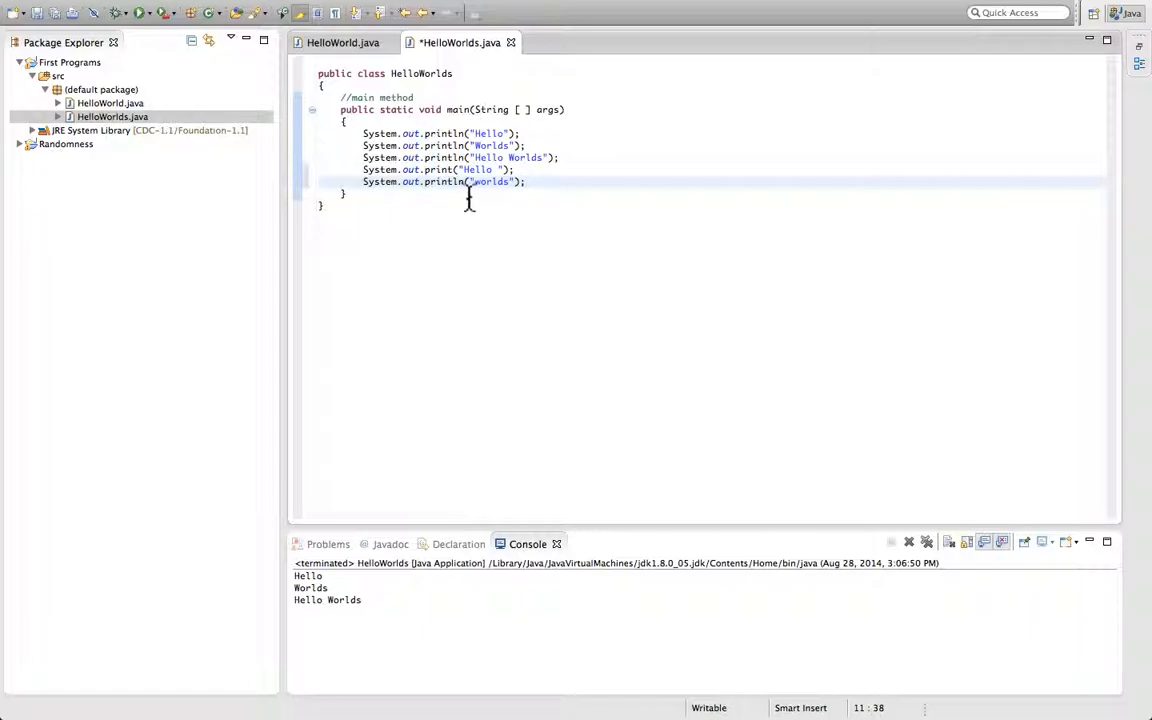
- Rerun HelloWorlds so the console ends with Hello worlds on one line
click(460, 180)
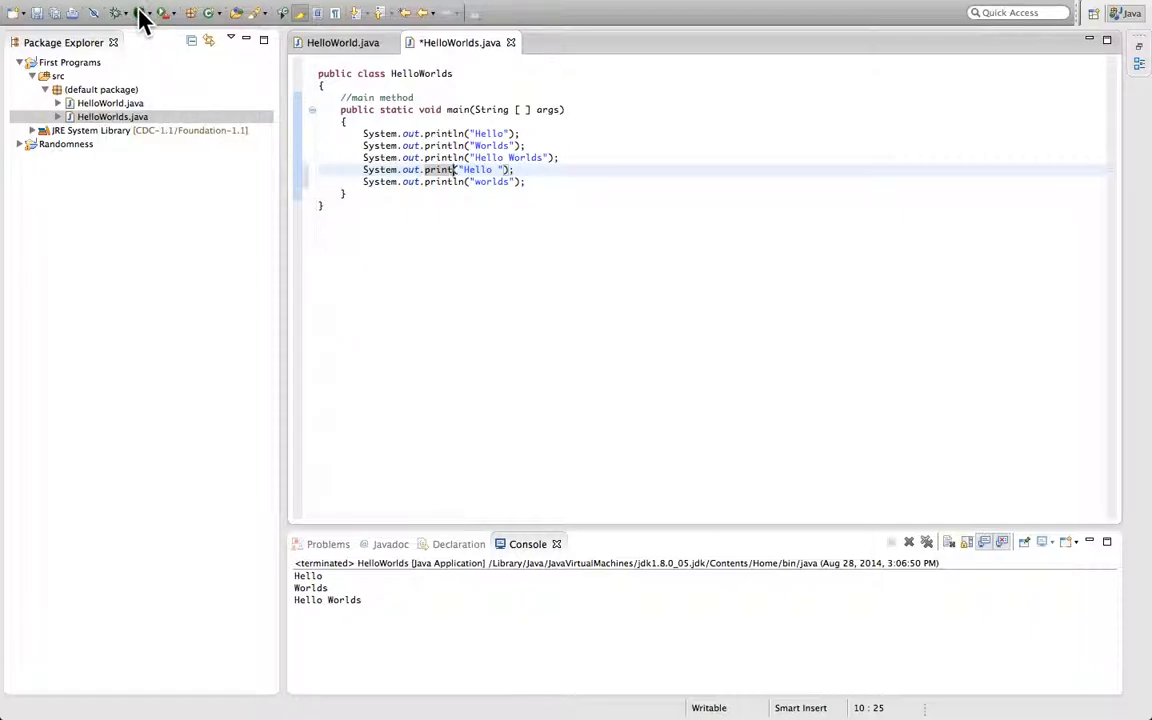
click(160, 12)
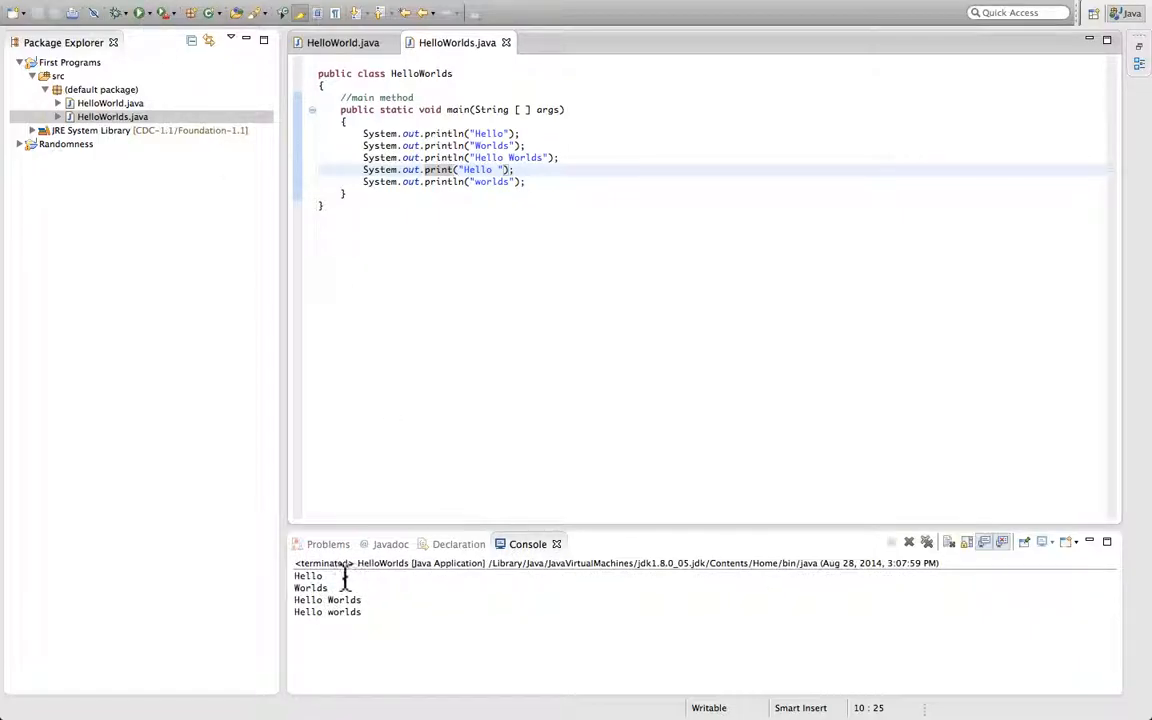